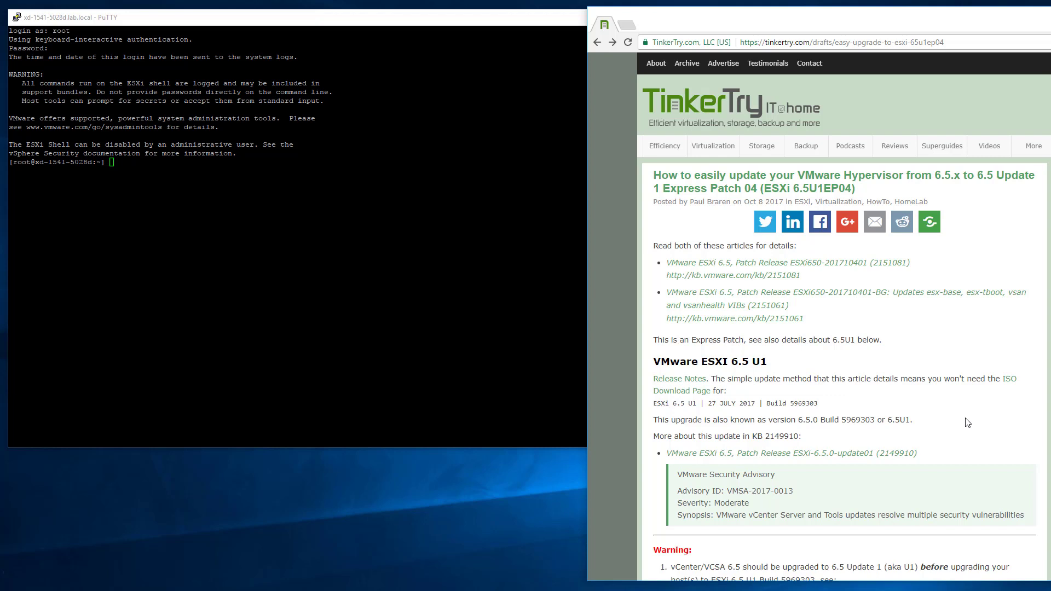
mouse_move(815, 203)
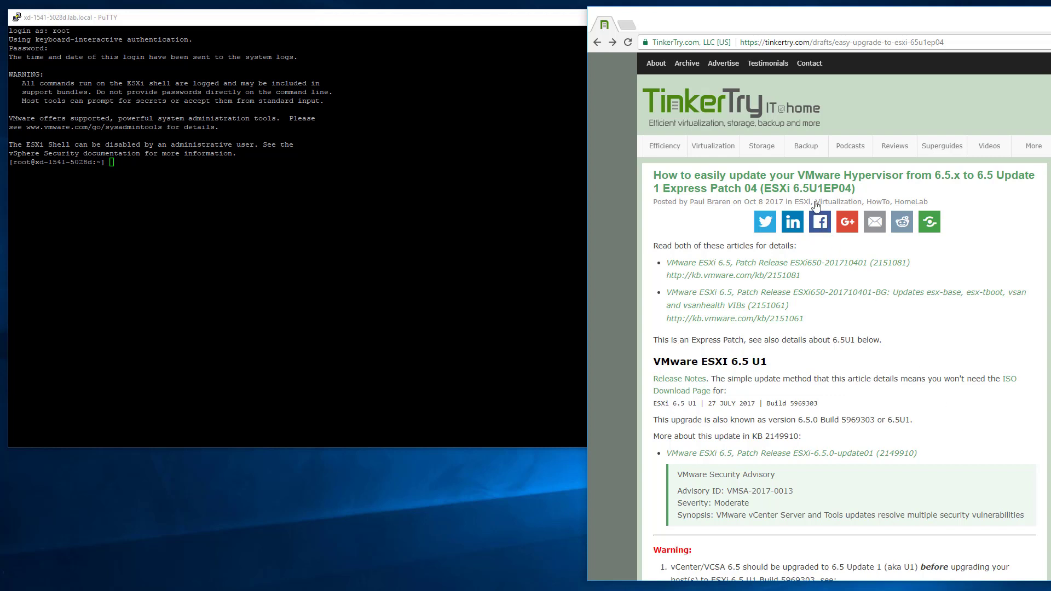
Sign in as root and view the host summary showing 6.5.0 Update 1 and its build.
scroll(down, 3)
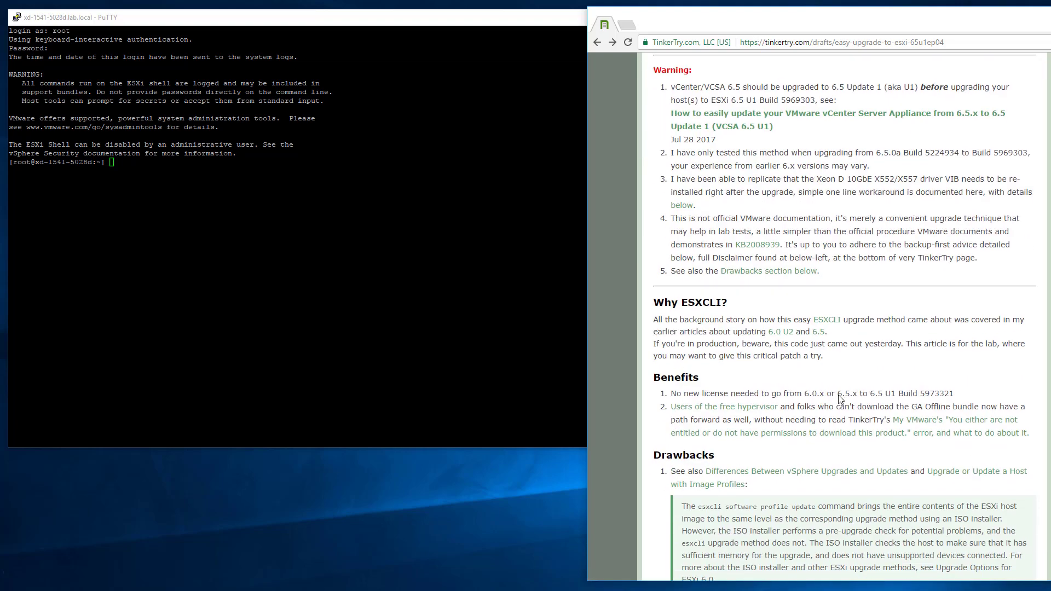
scroll(down, 3)
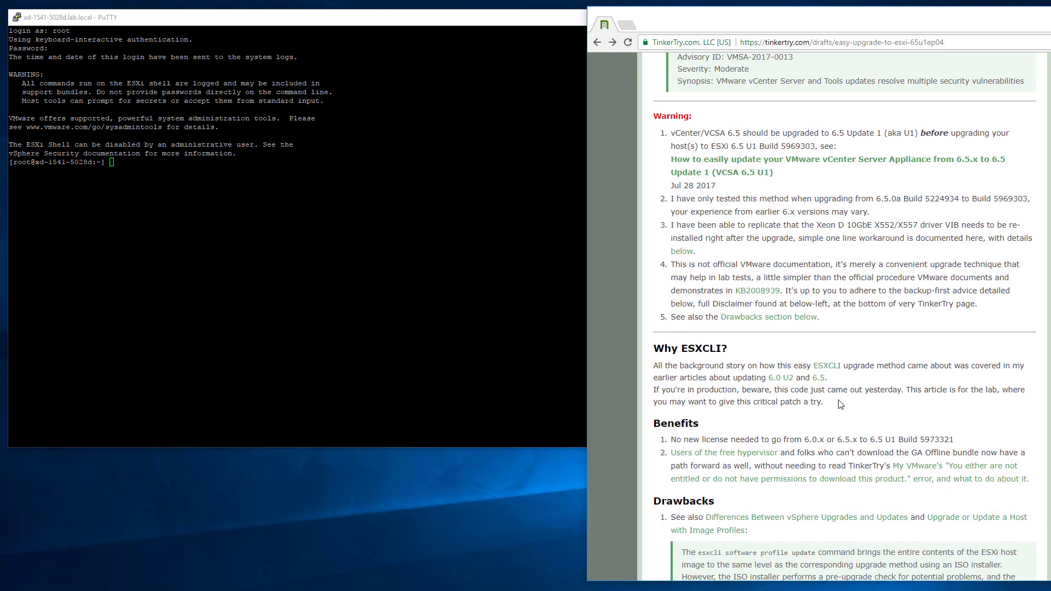
scroll(down, 3)
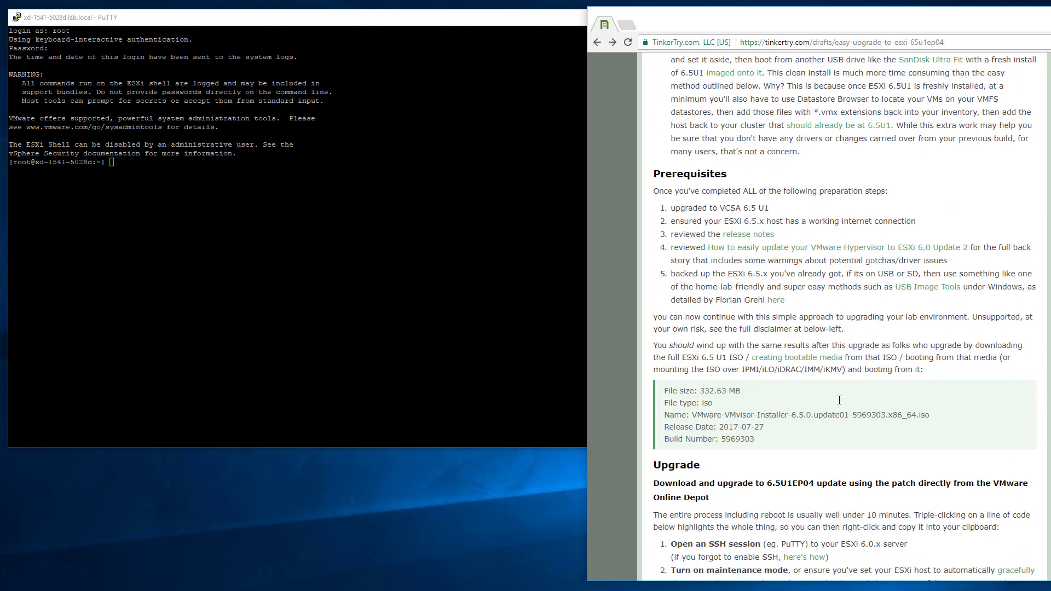
scroll(down, 3)
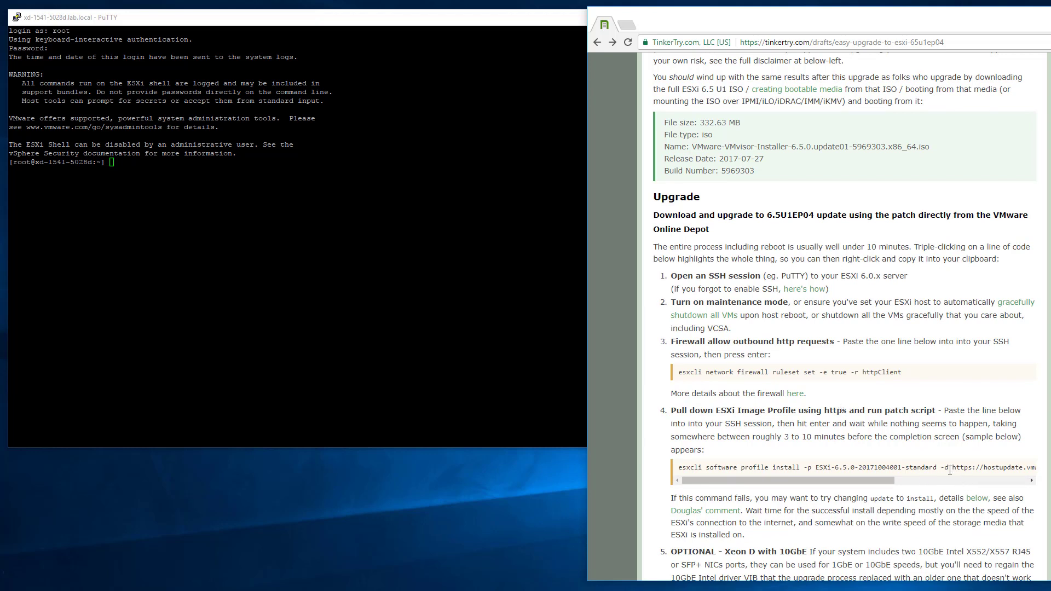
mouse_move(964, 467)
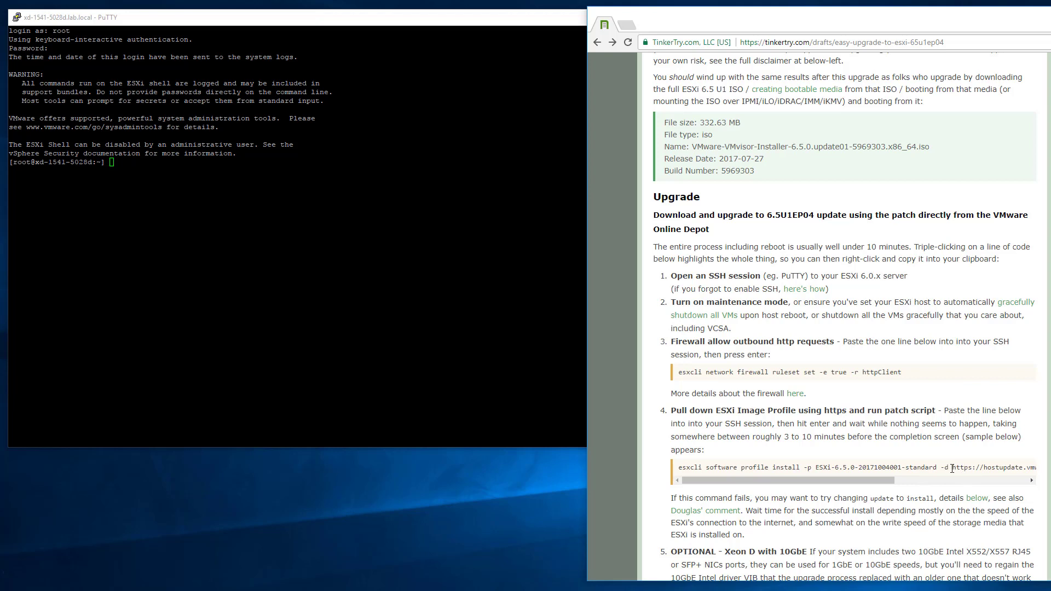
mouse_move(690, 266)
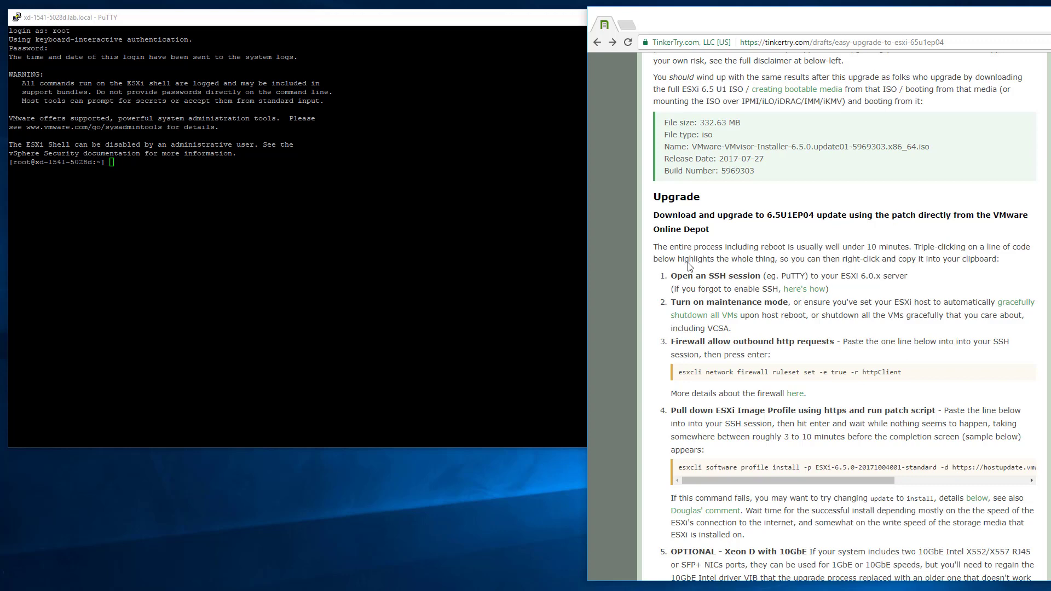
scroll(down, 3)
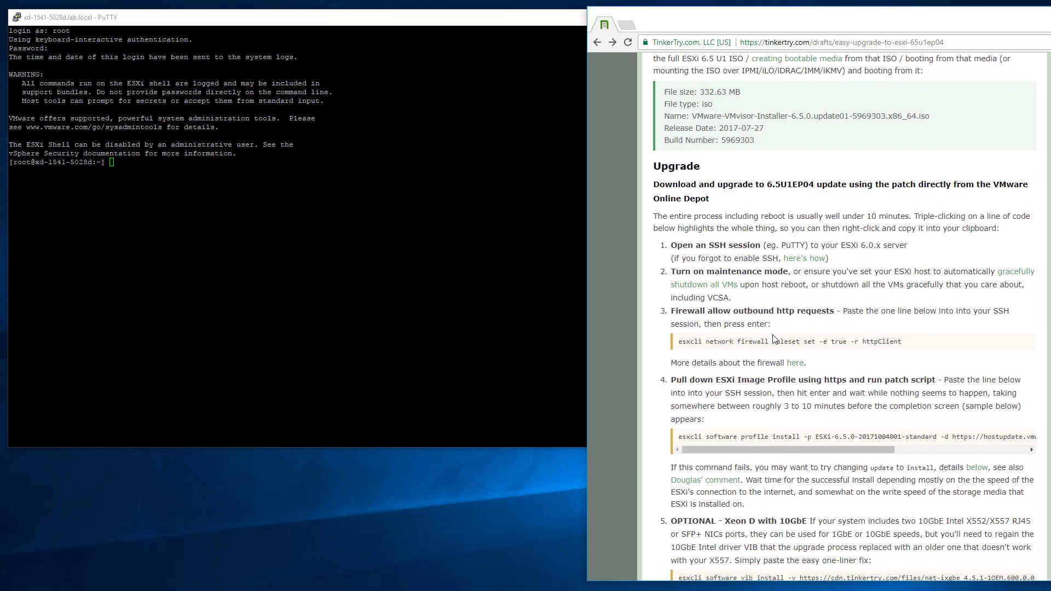
scroll(down, 3)
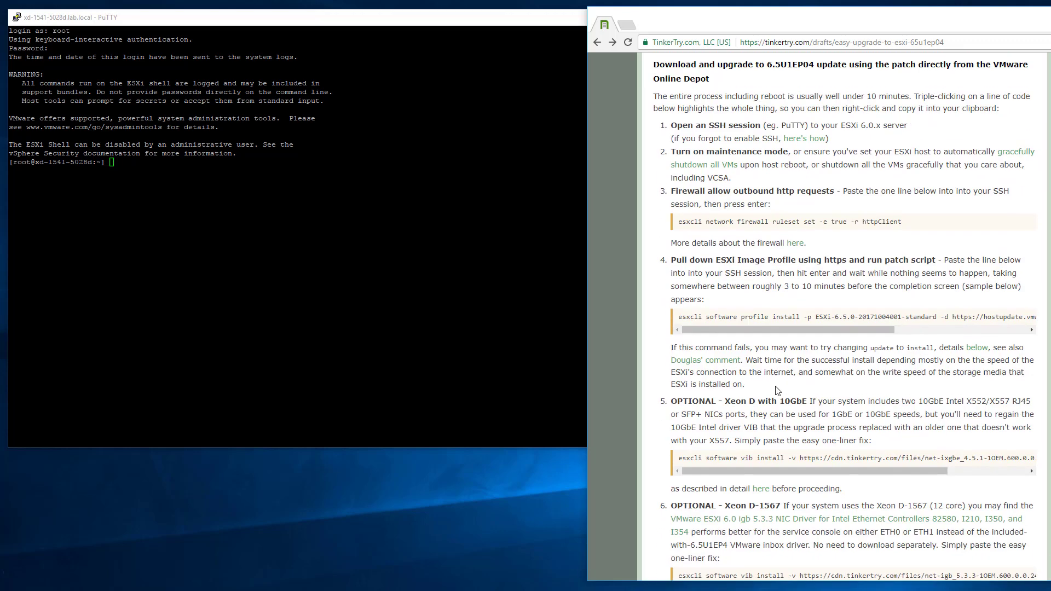
scroll(down, 3)
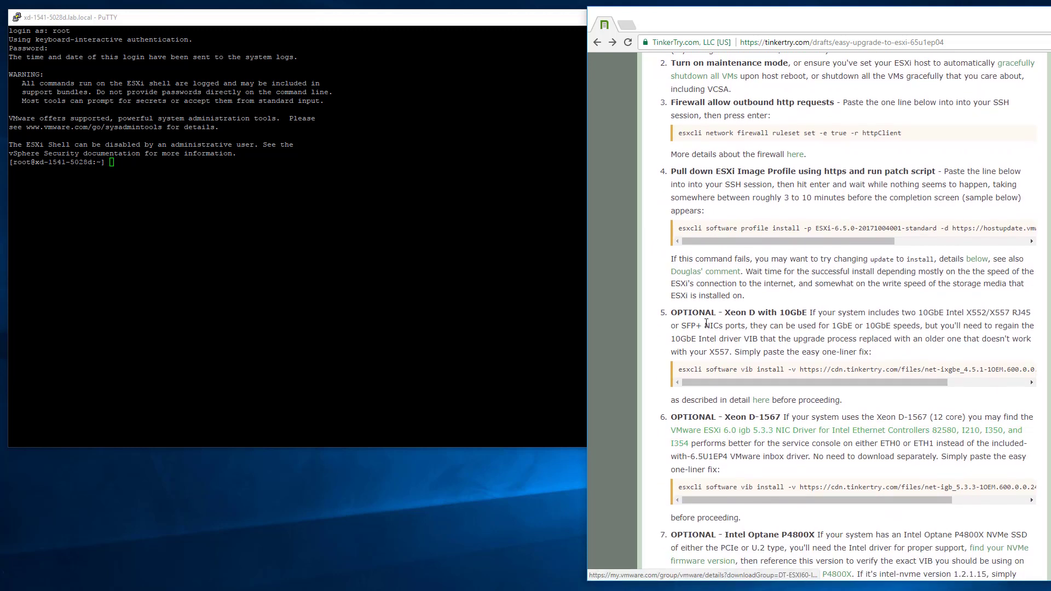
scroll(down, 3)
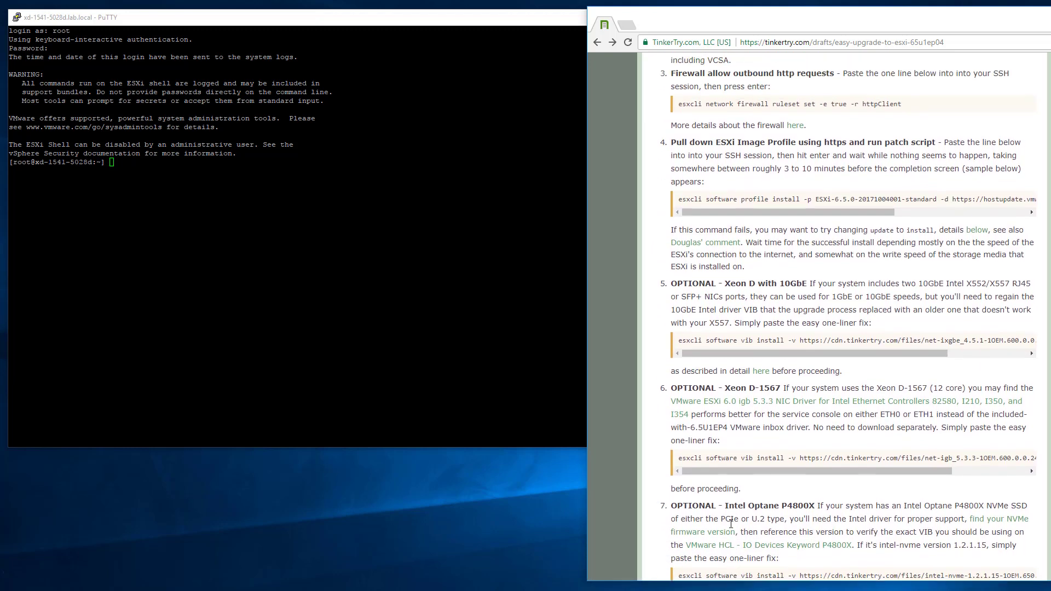
scroll(up, 3)
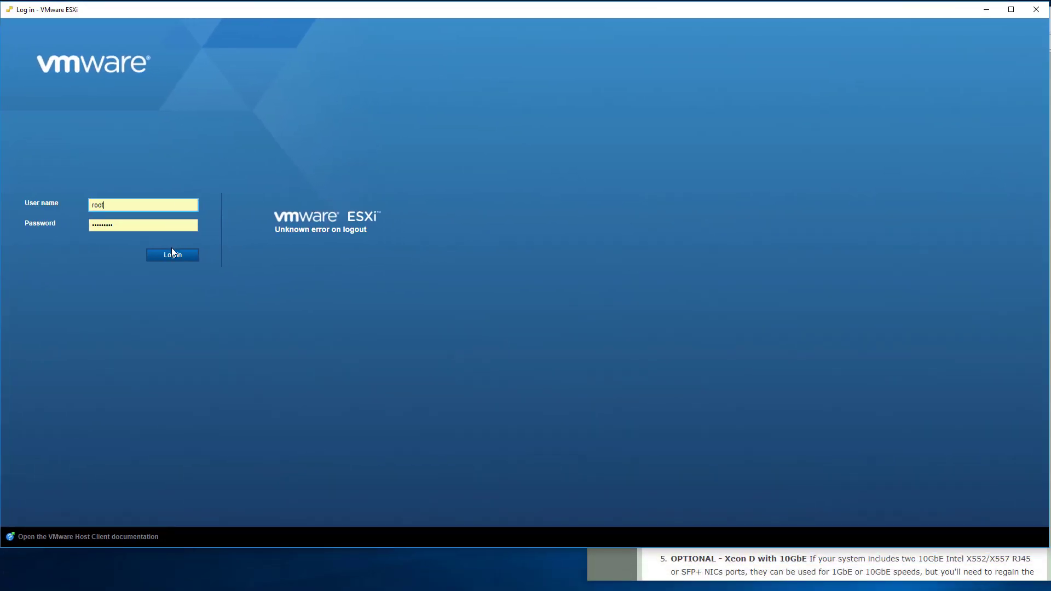
click(172, 254)
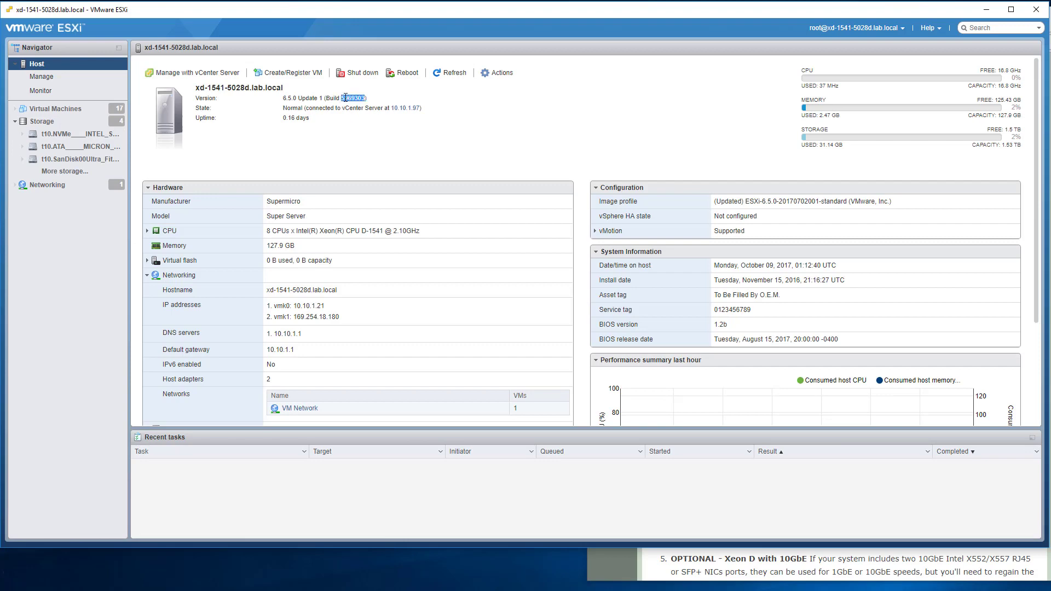
mouse_move(952, 53)
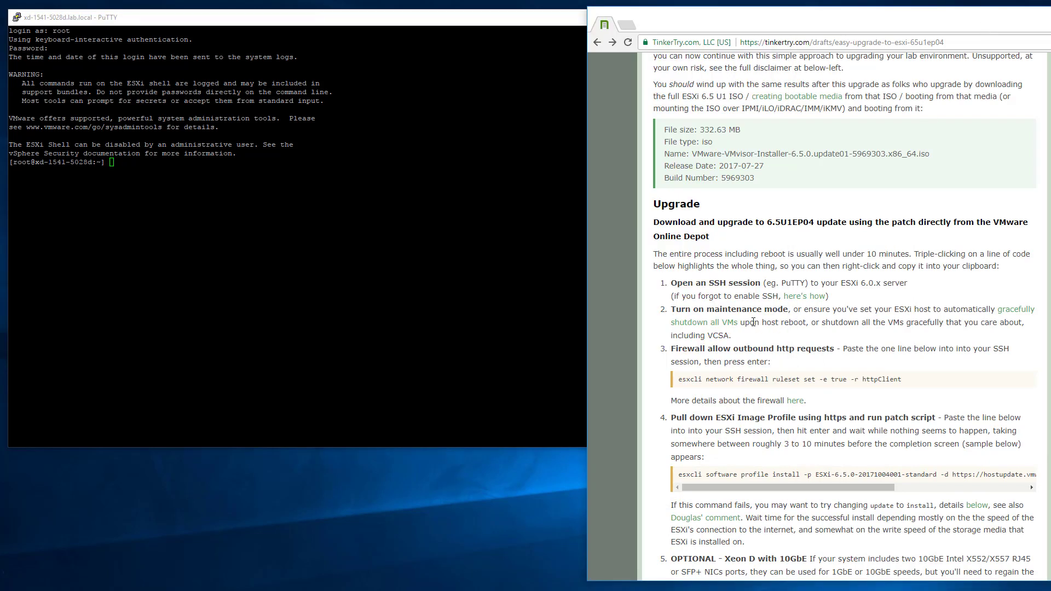
mouse_move(703, 330)
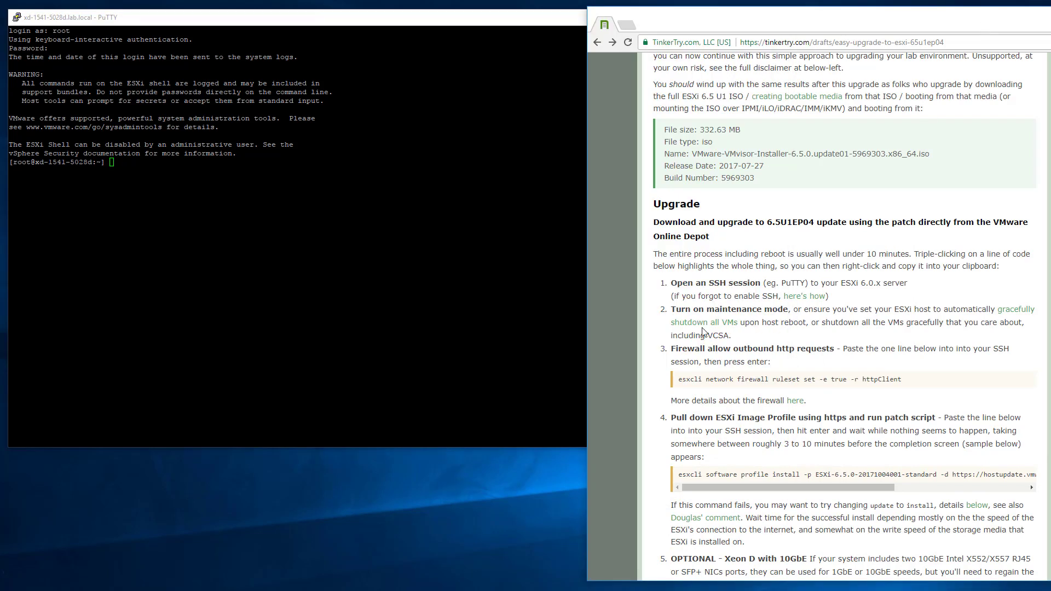
scroll(down, 3)
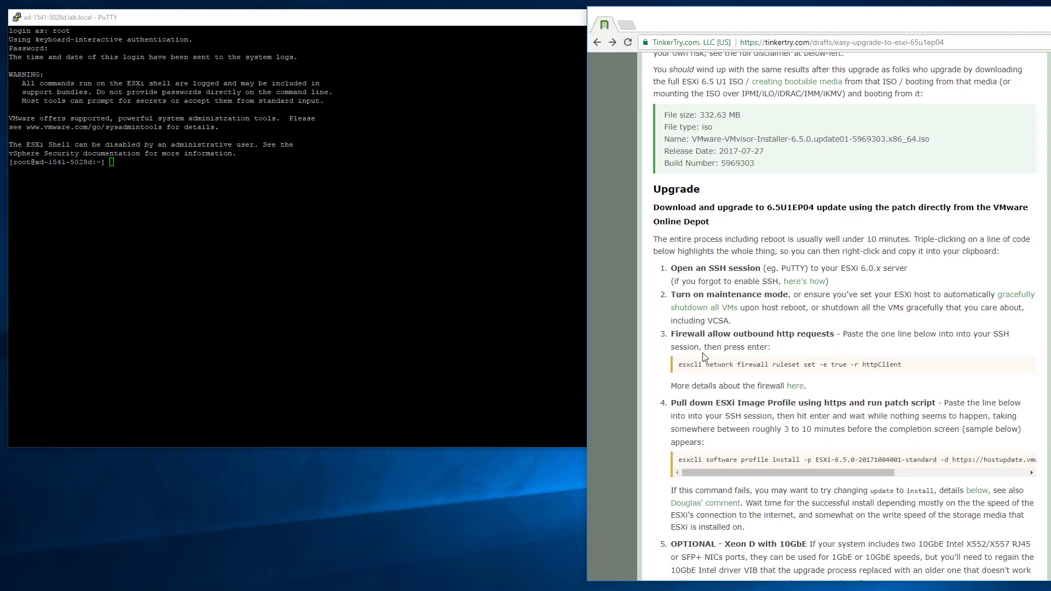
mouse_move(843, 375)
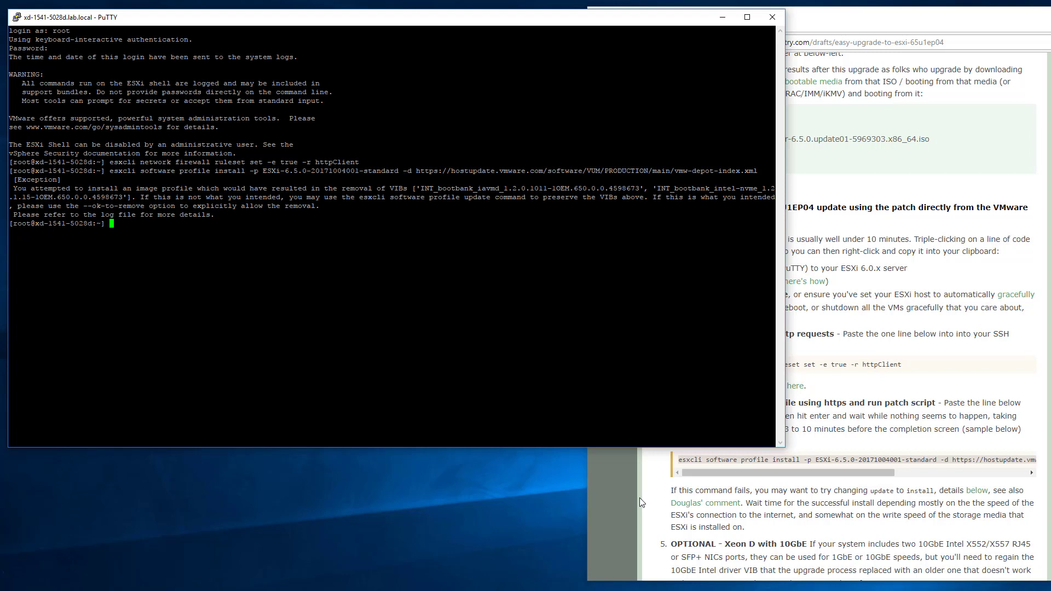
mouse_move(924, 250)
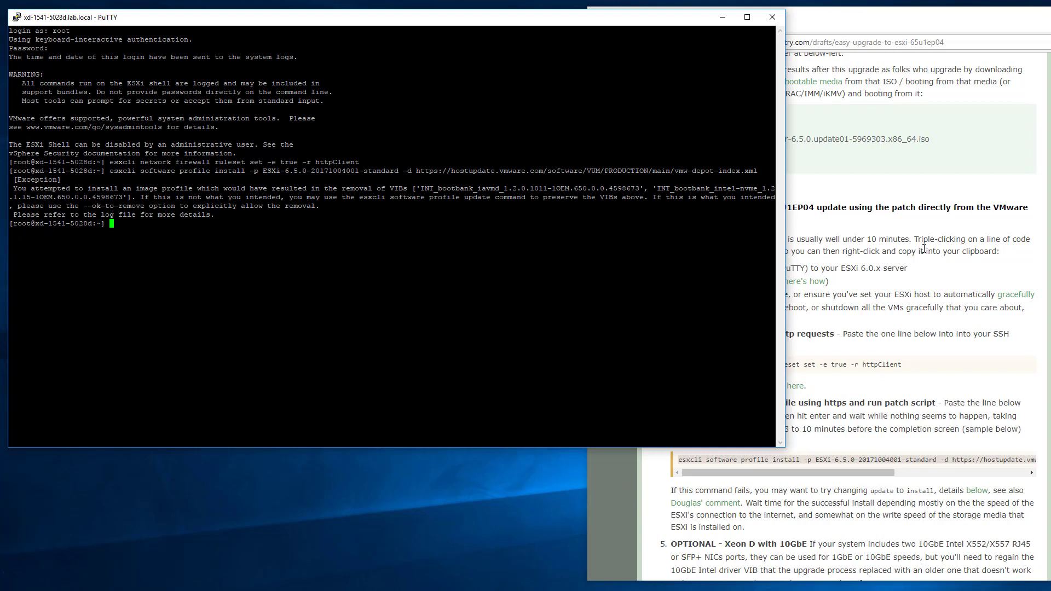
text(esxcli software profile install -p ESXi-6.5.0-20171004001-standard -d https://hostupdate.vmware.com/software/VUM/PRODUCTION/main/vmw-depot-index.xml --ok-to-re)
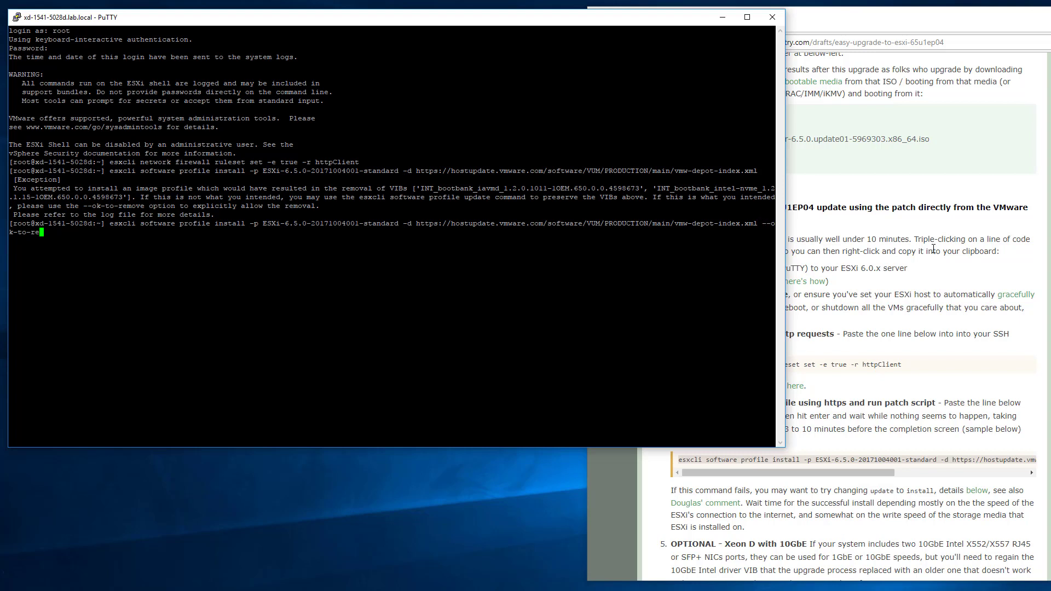
text(move)
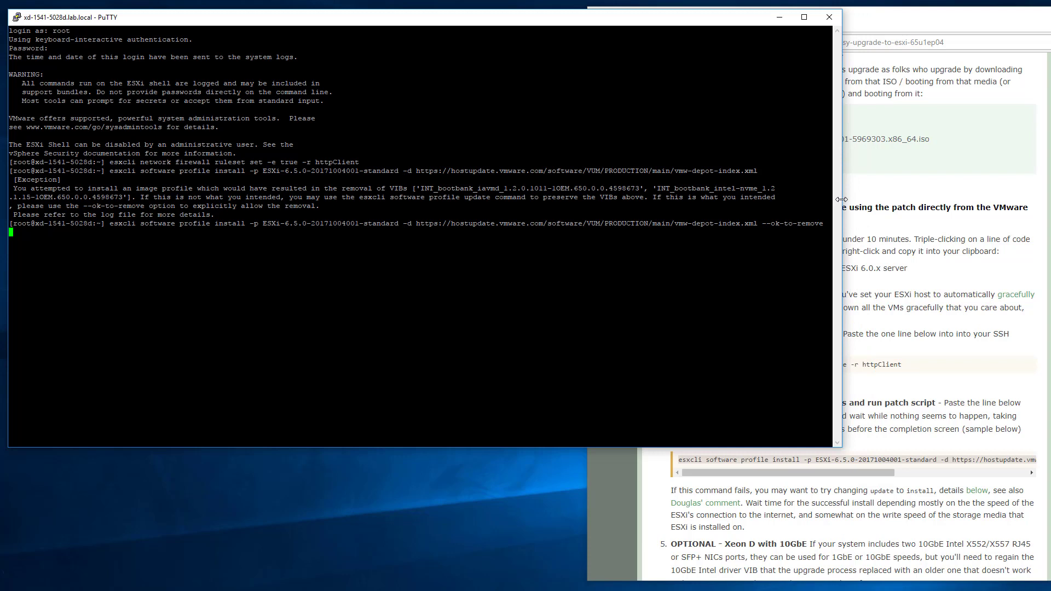
mouse_move(623, 534)
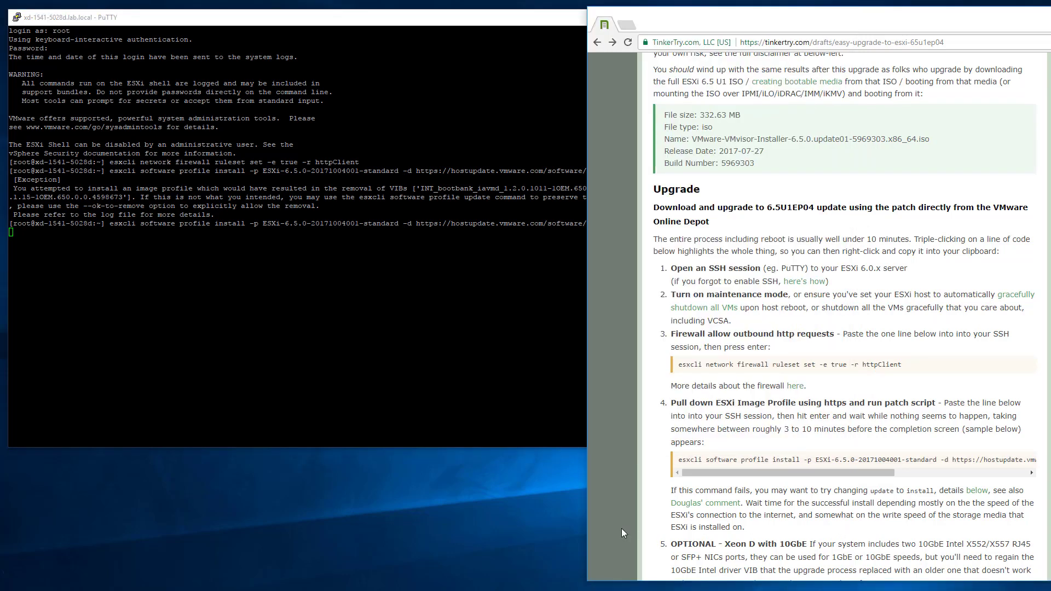
mouse_move(755, 557)
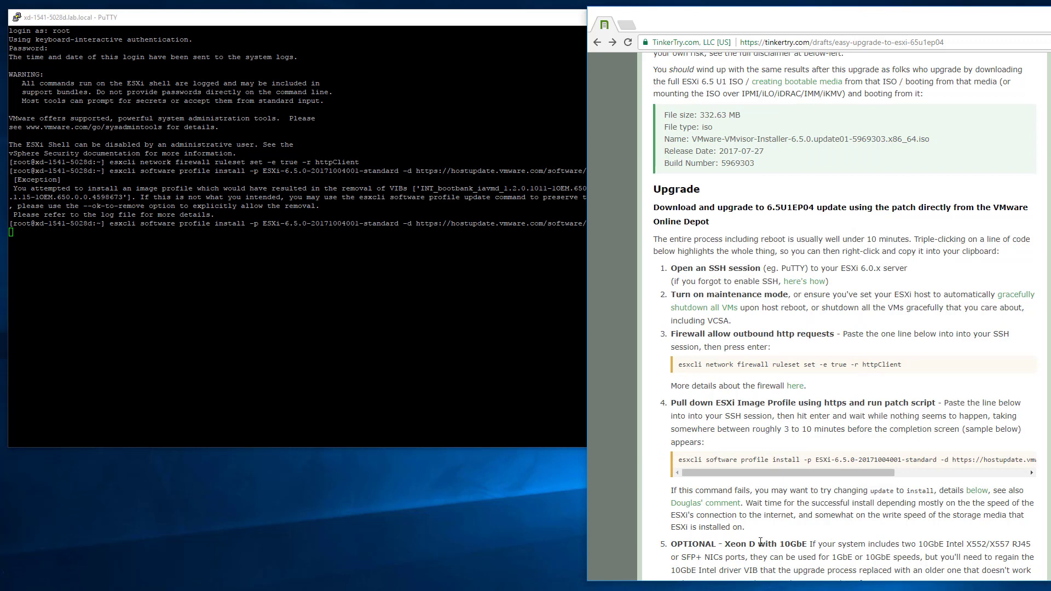
scroll(down, 3)
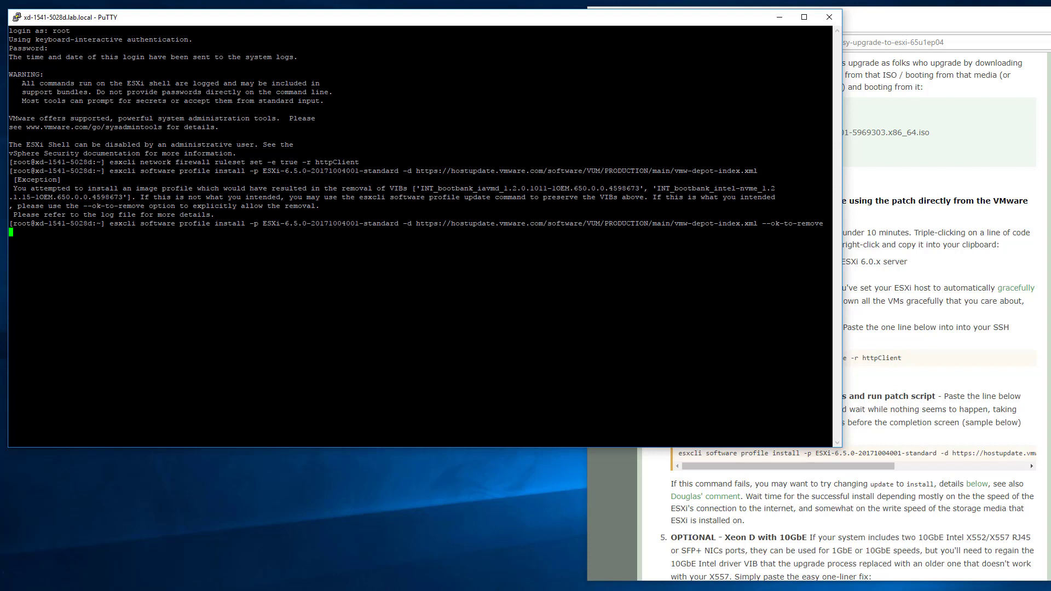
mouse_move(541, 458)
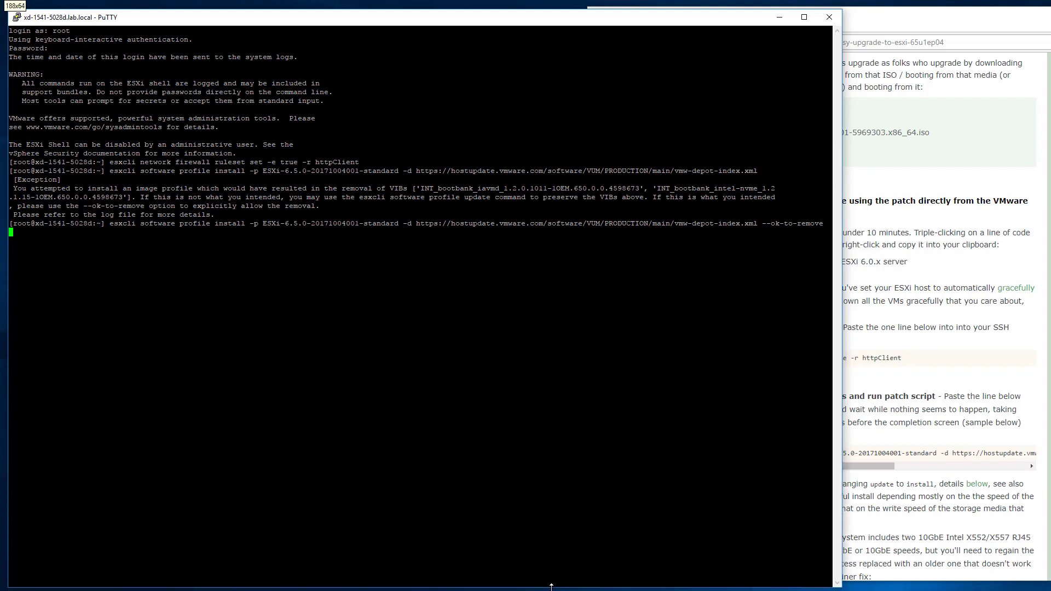
mouse_move(933, 301)
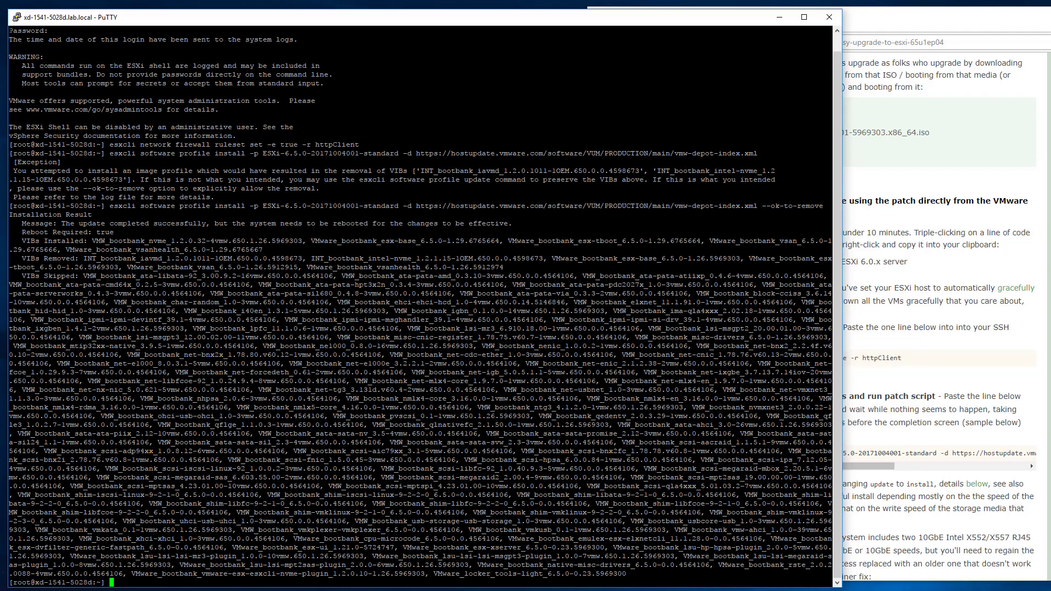
mouse_move(848, 477)
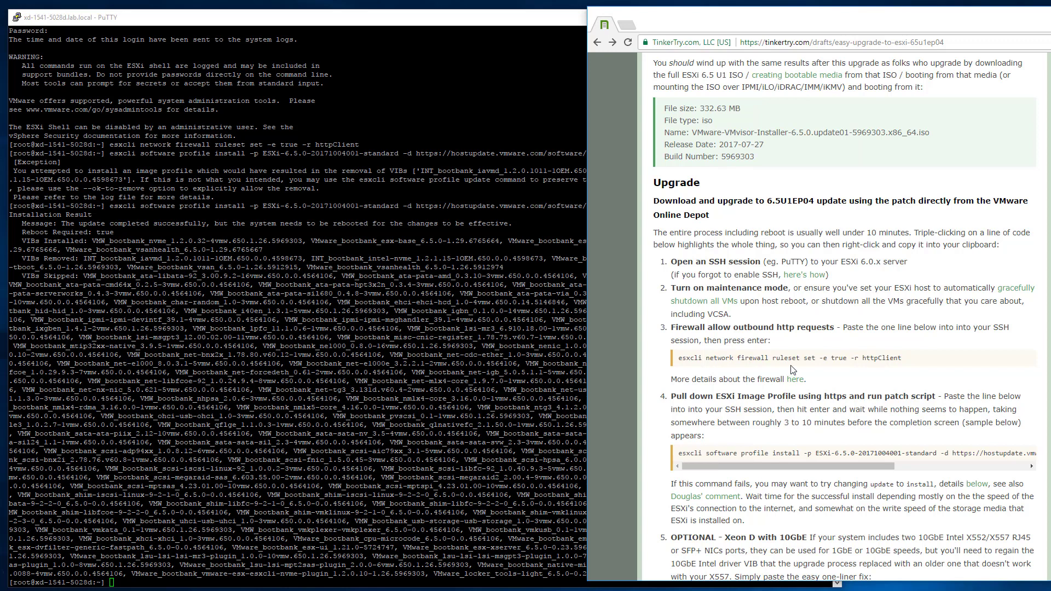
Install the net-ixgbe, net-igb and intel-nvme driver VIBs with esxcli software vib install.
scroll(down, 3)
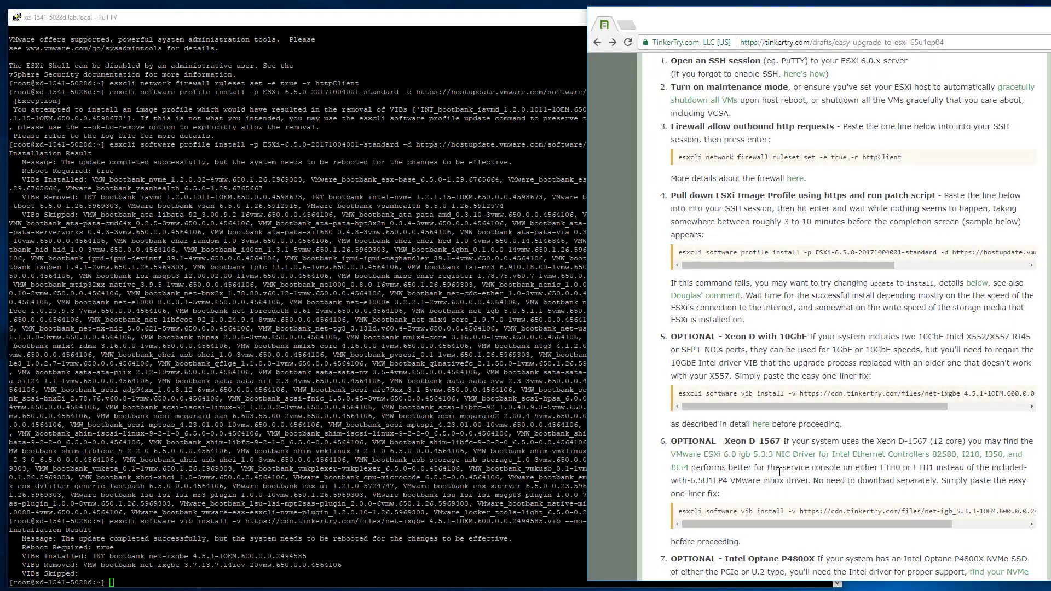
mouse_move(786, 496)
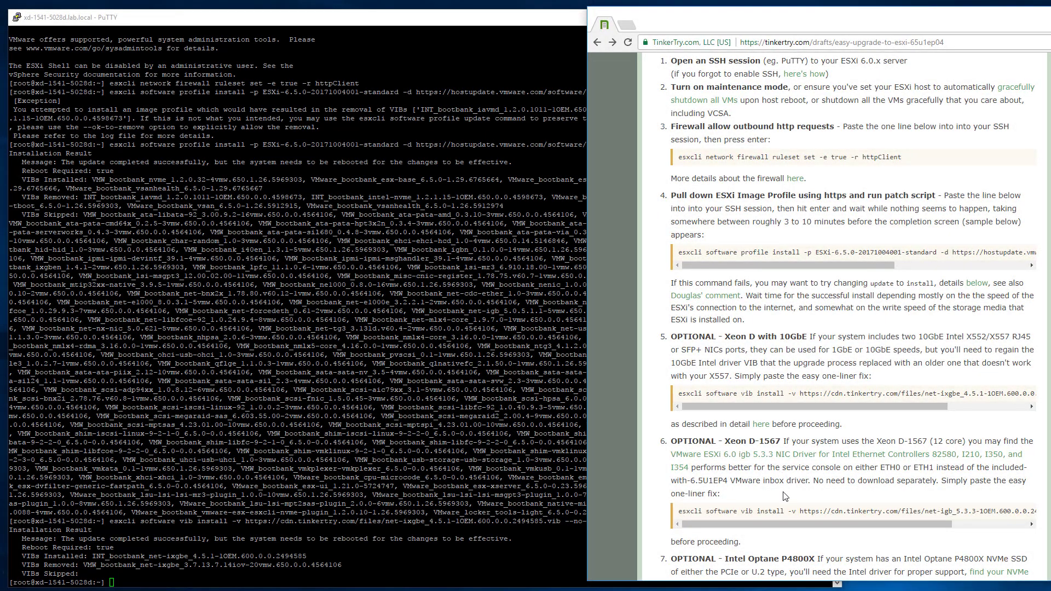
mouse_move(766, 513)
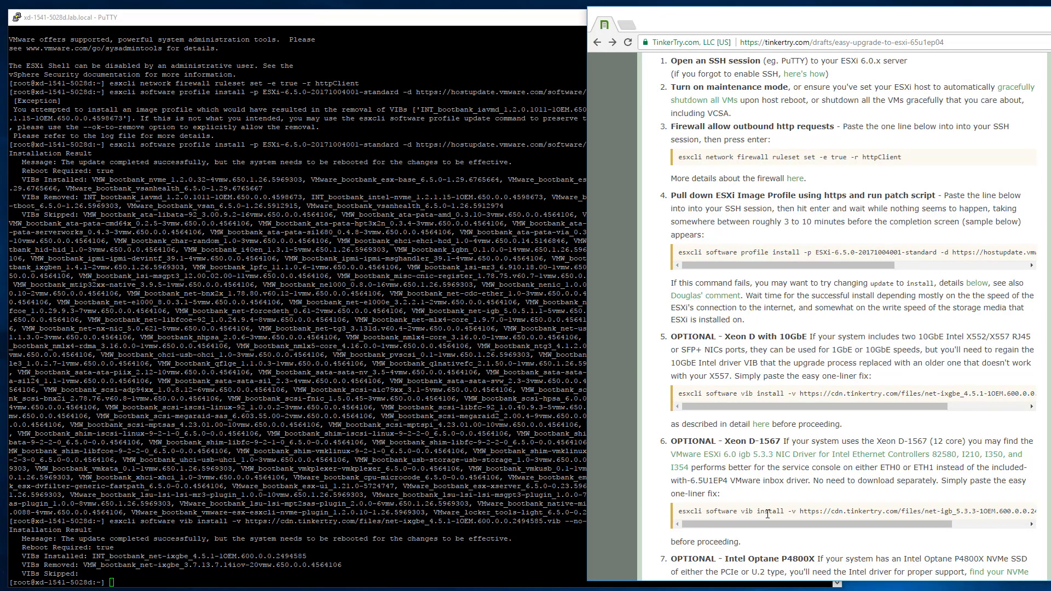
mouse_move(757, 457)
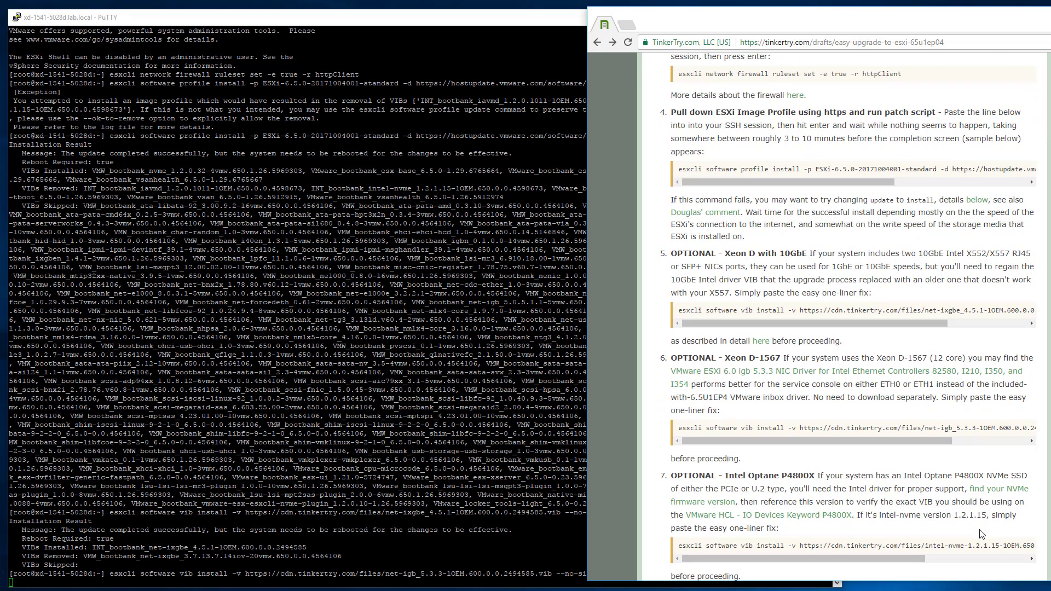
mouse_move(907, 543)
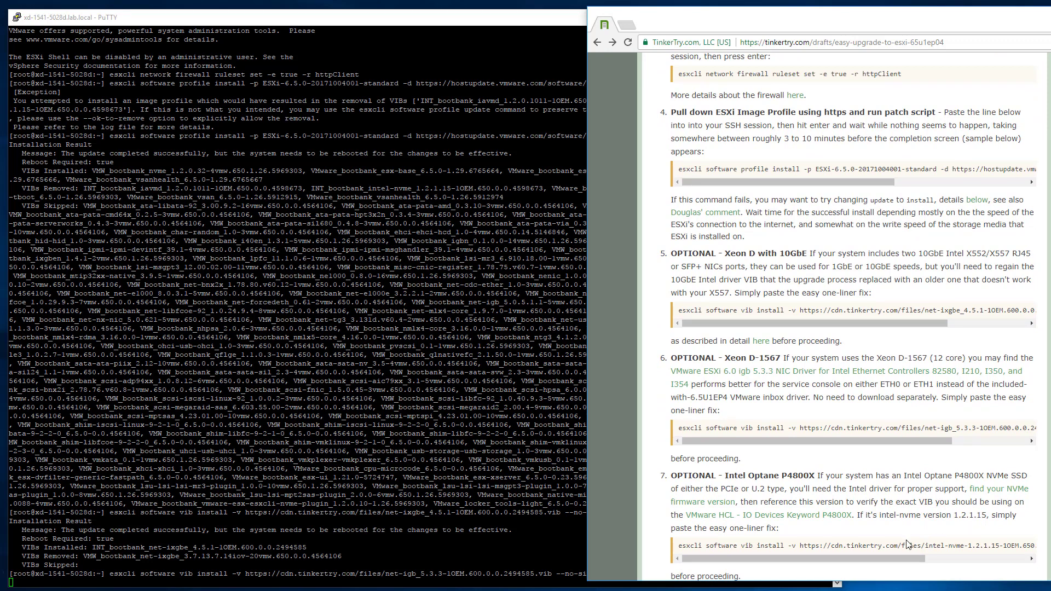
mouse_move(866, 546)
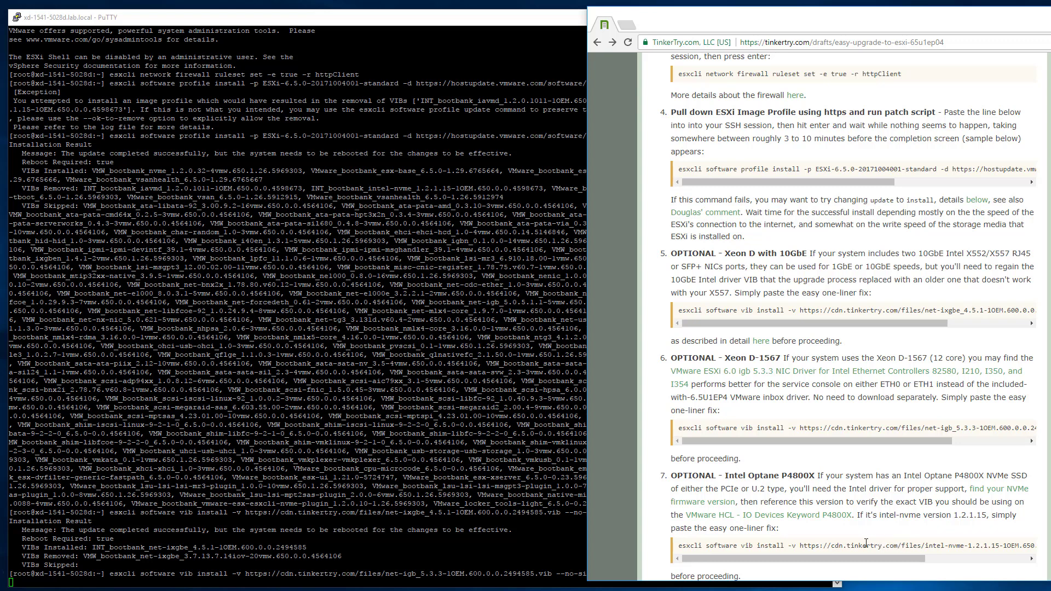
mouse_move(871, 547)
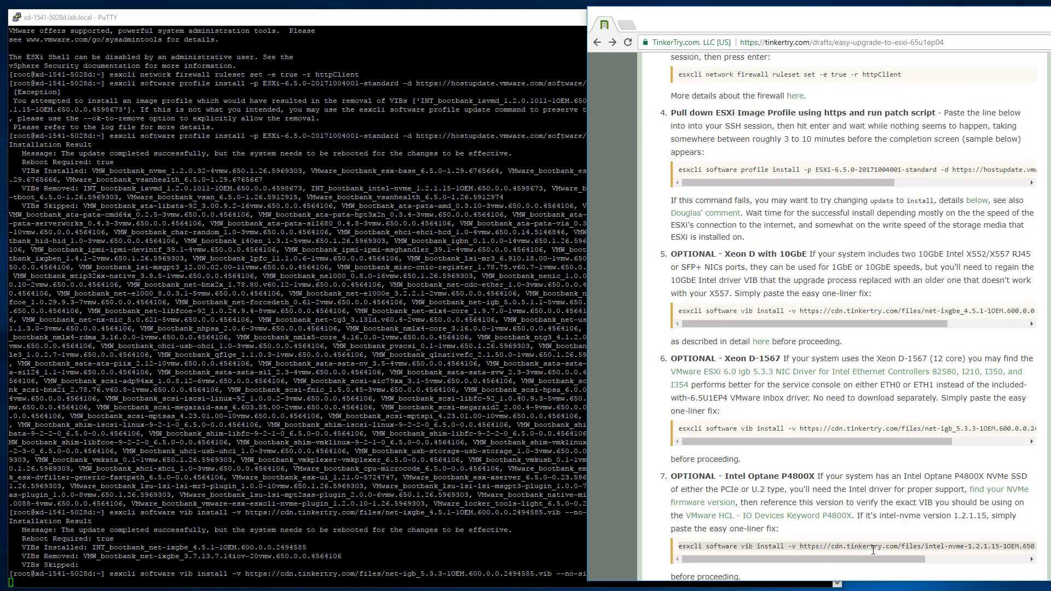
mouse_move(773, 385)
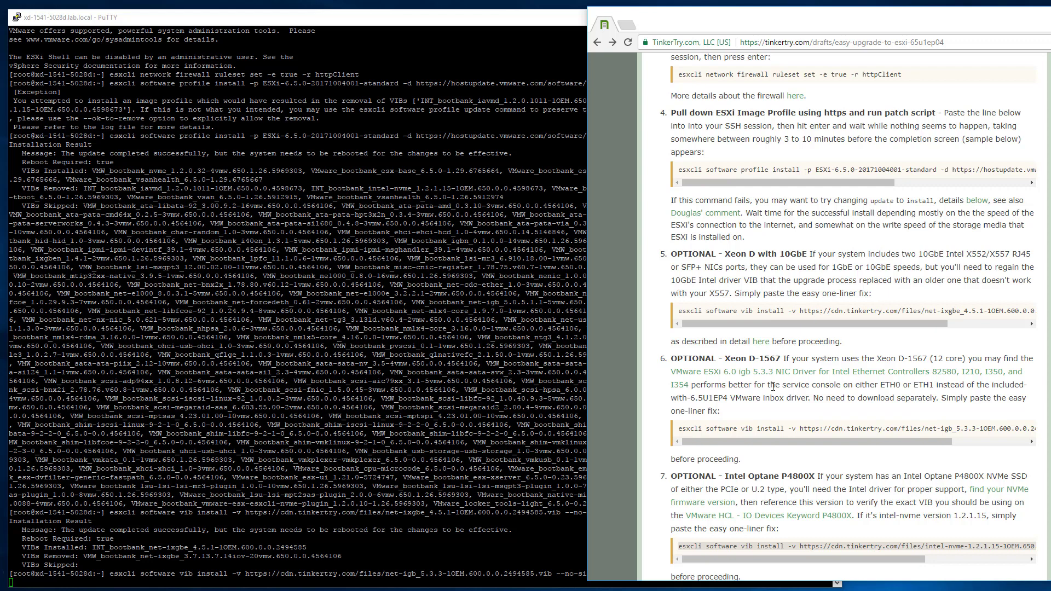
mouse_move(894, 491)
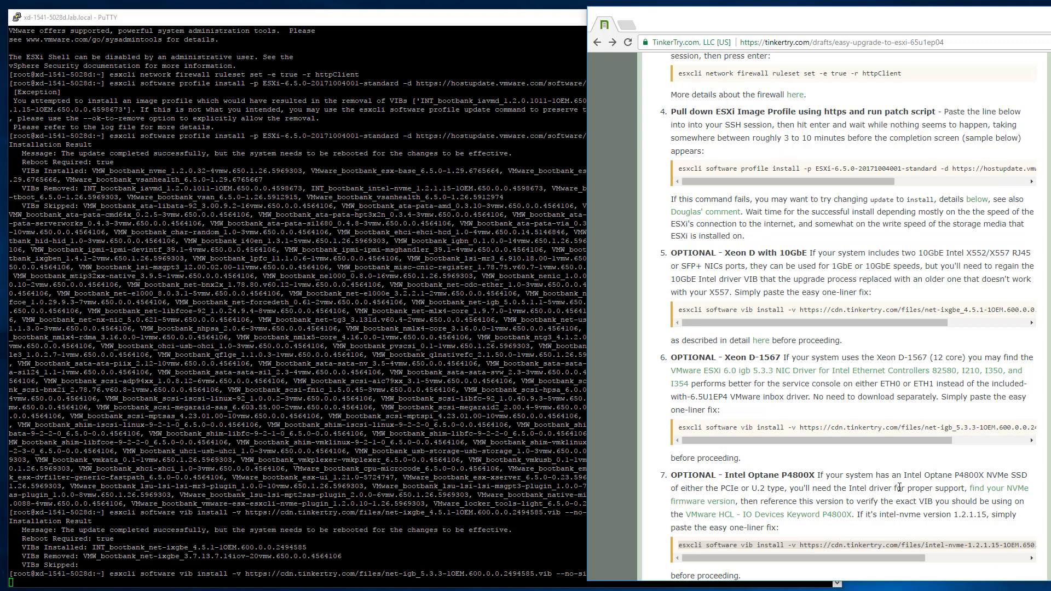
scroll(down, 3)
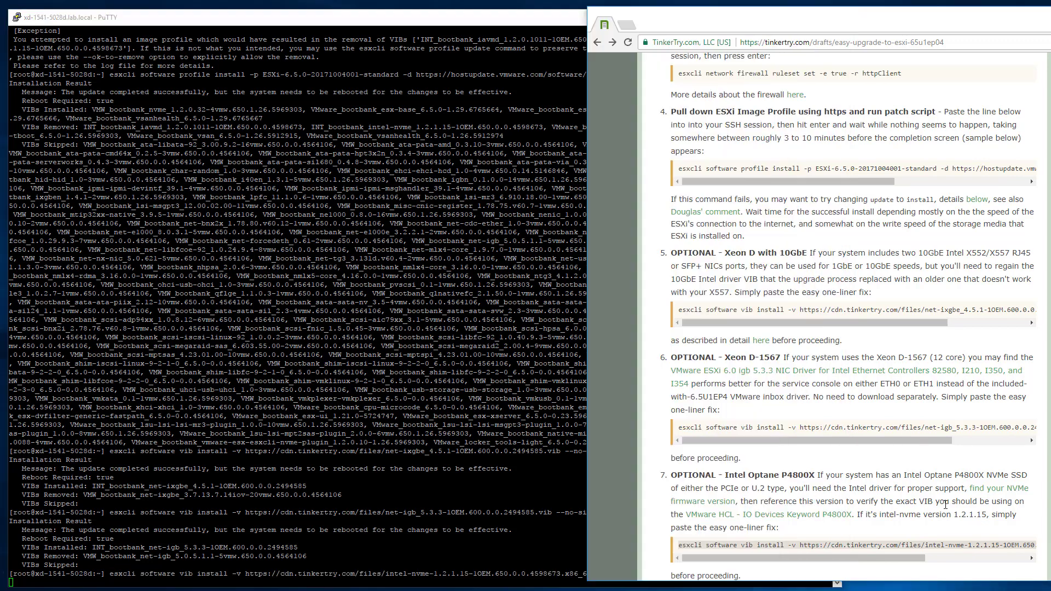
scroll(down, 3)
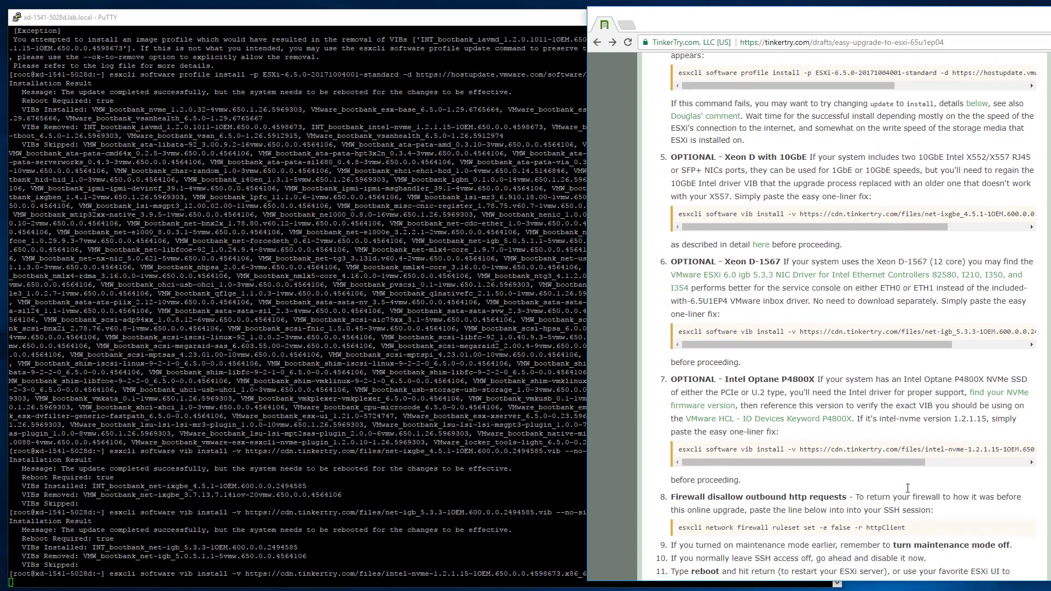
mouse_move(909, 492)
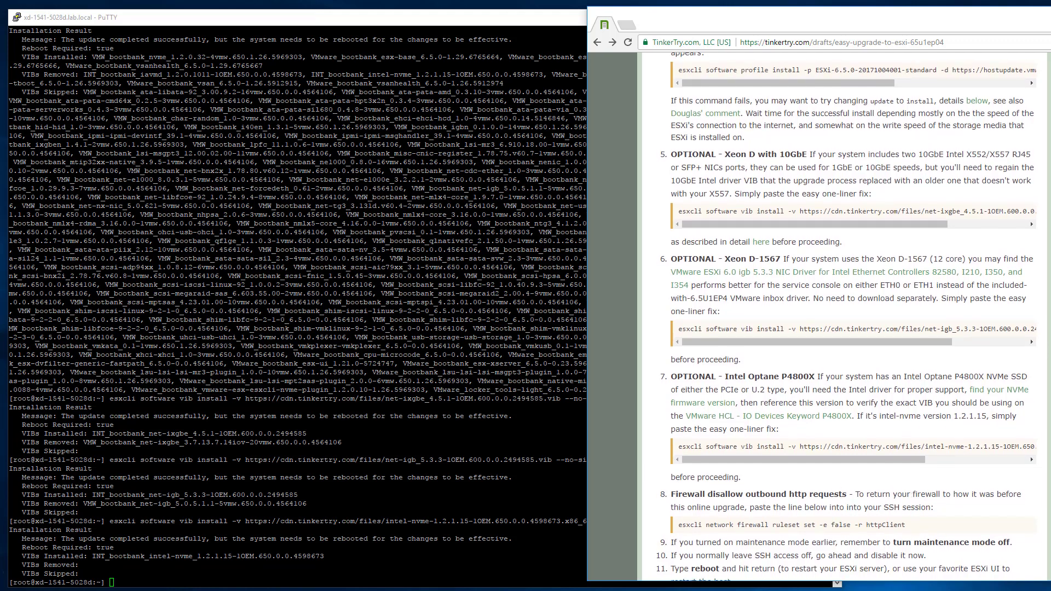
mouse_move(791, 507)
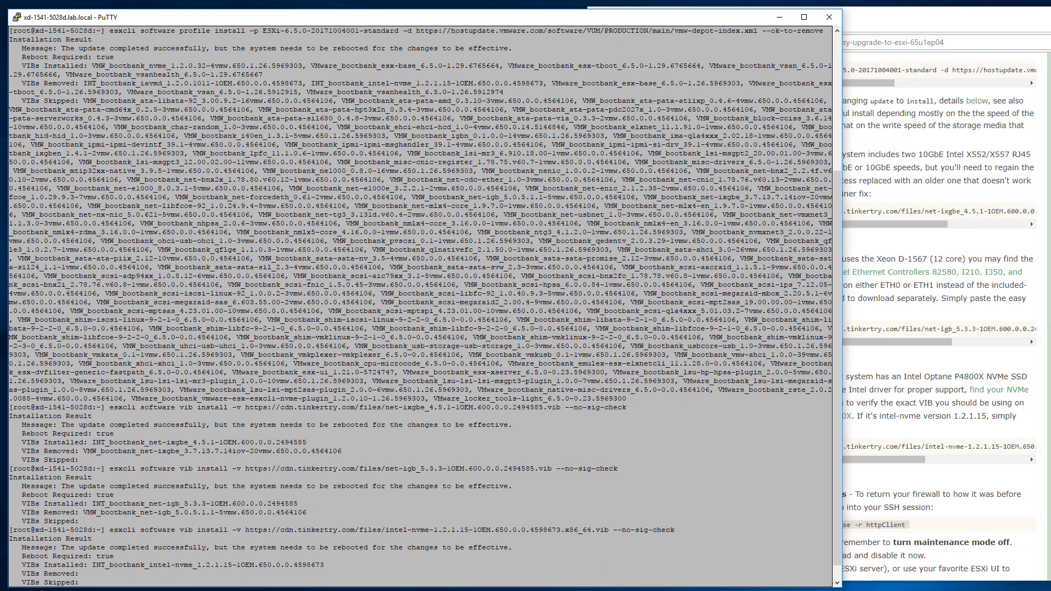
Disable the httpClient firewall ruleset again and reboot the host.
text(esxcli network firewall ruleset set -e false -r httpClient)
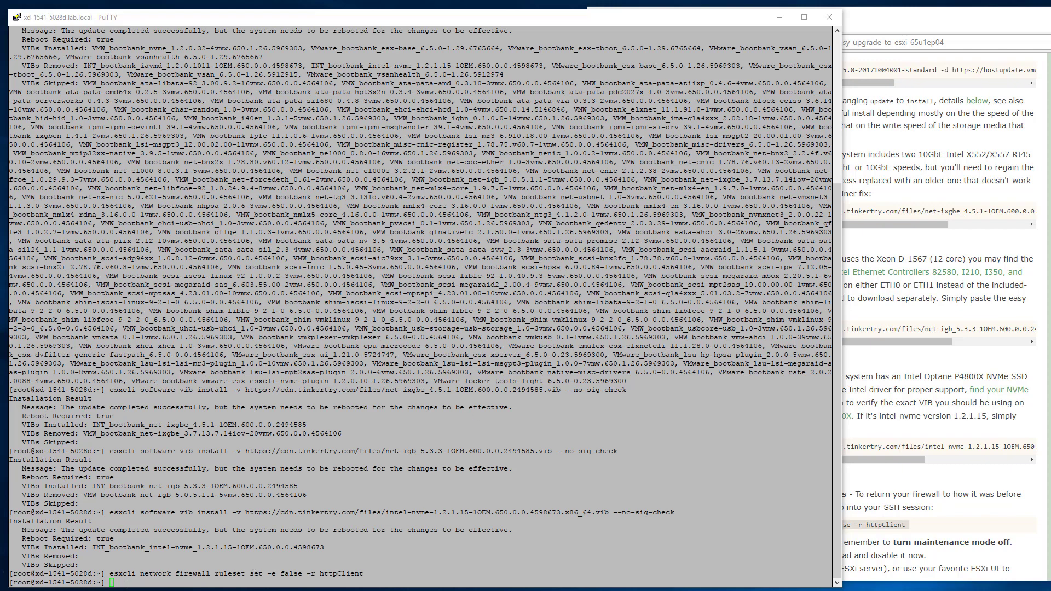
text(reboot)
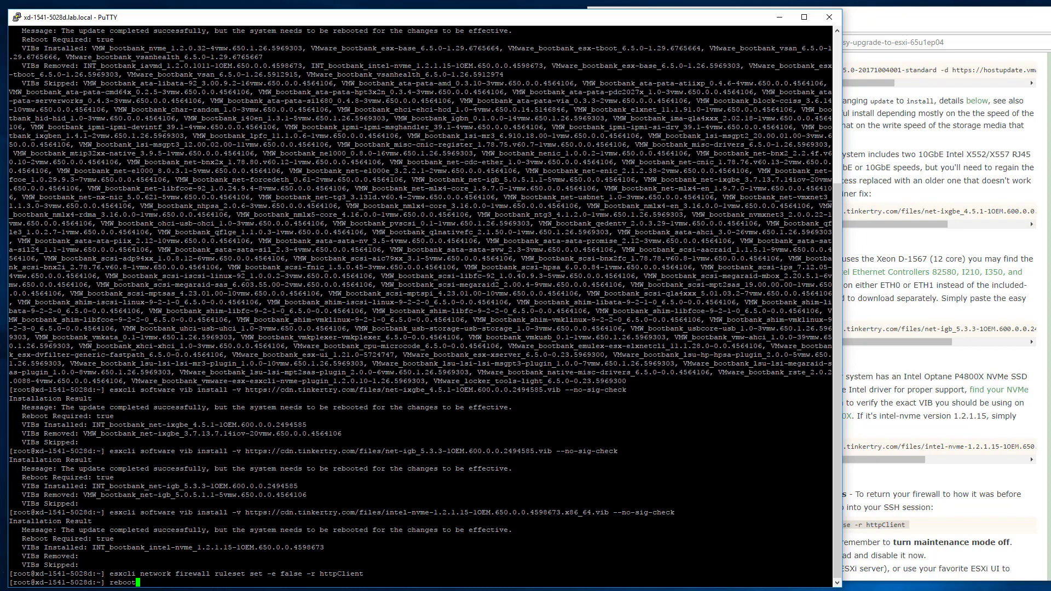
mouse_move(637, 12)
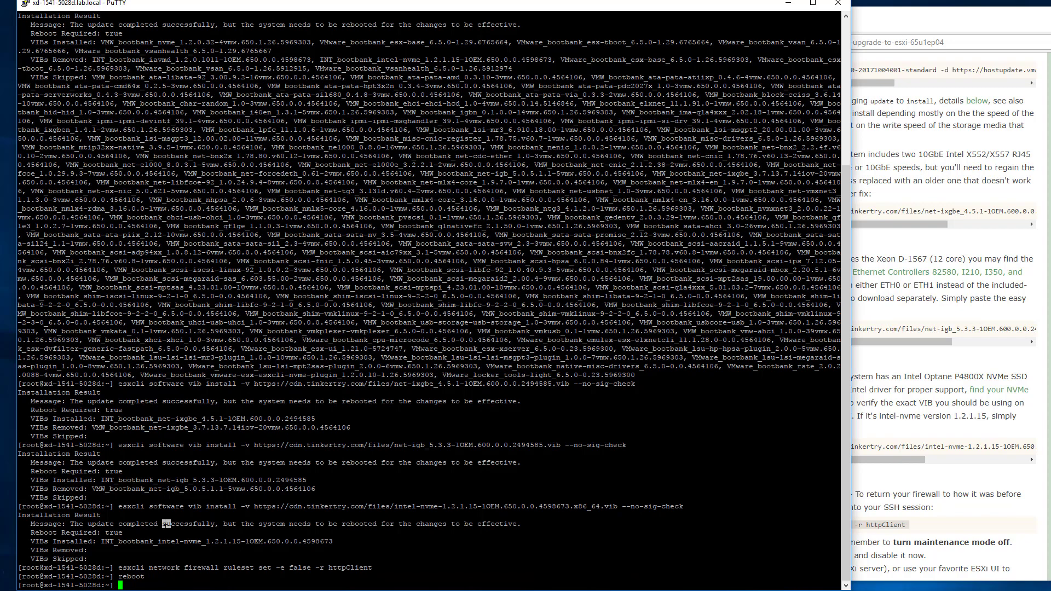
mouse_move(308, 5)
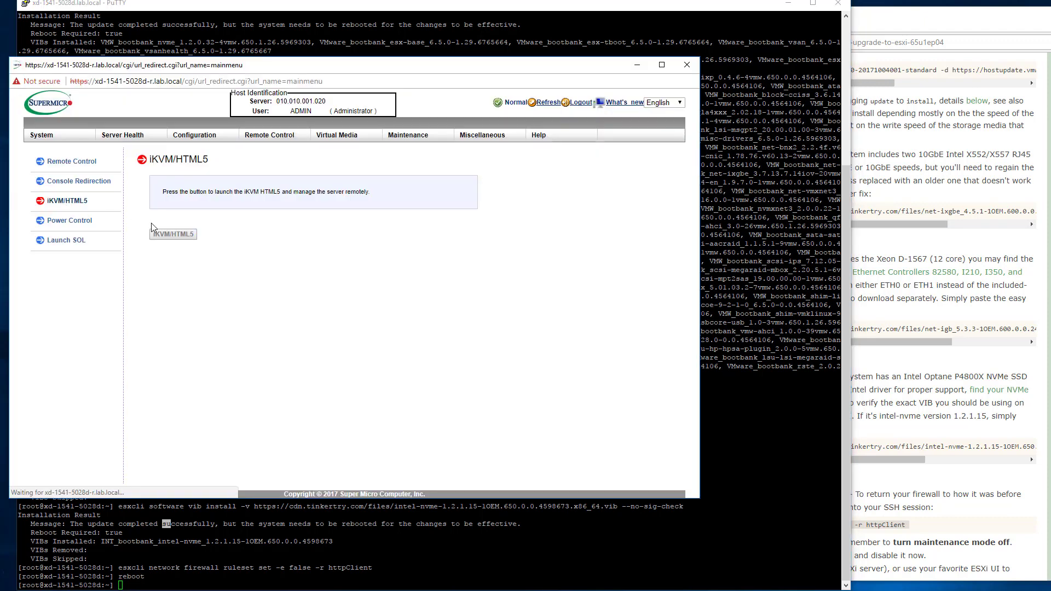
Launch the iKVM/HTML5 remote console and acknowledge the PuTTY Fatal Error dialog.
click(173, 234)
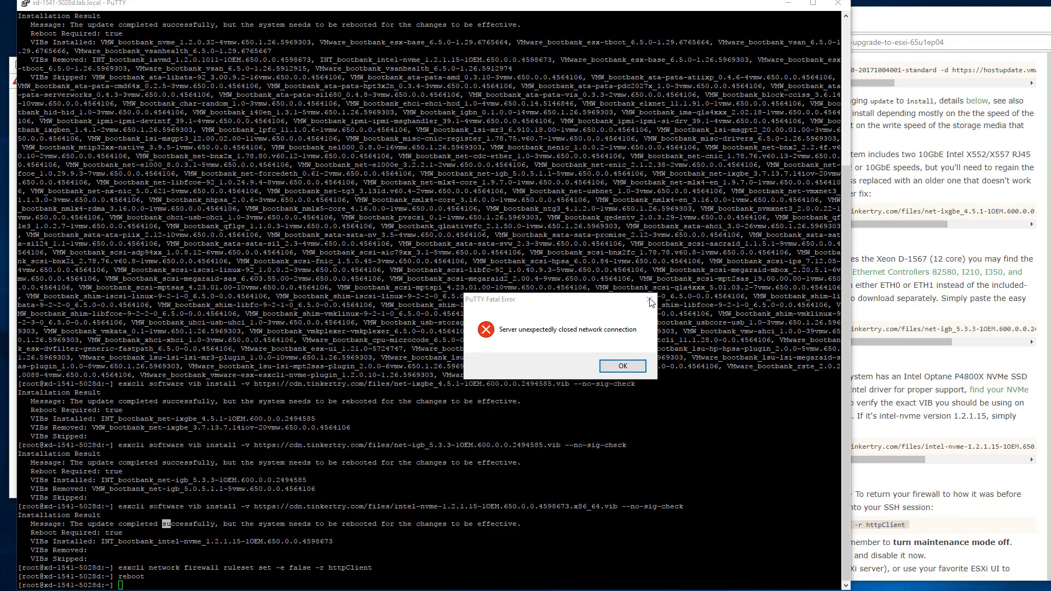
click(621, 365)
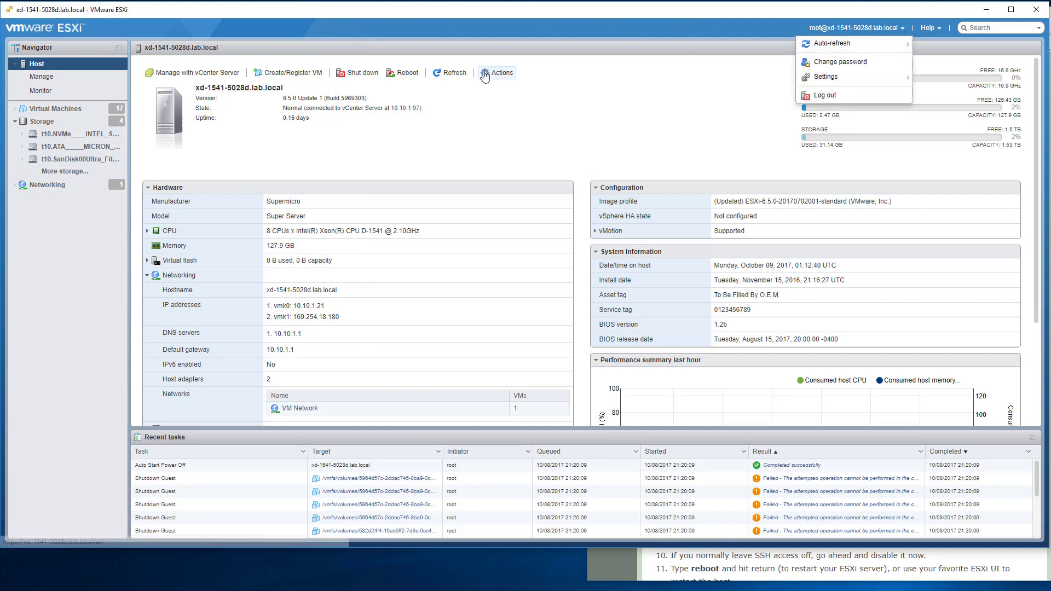
Log out and back in, then list the host's PCI devices under Manage > Hardware.
click(824, 94)
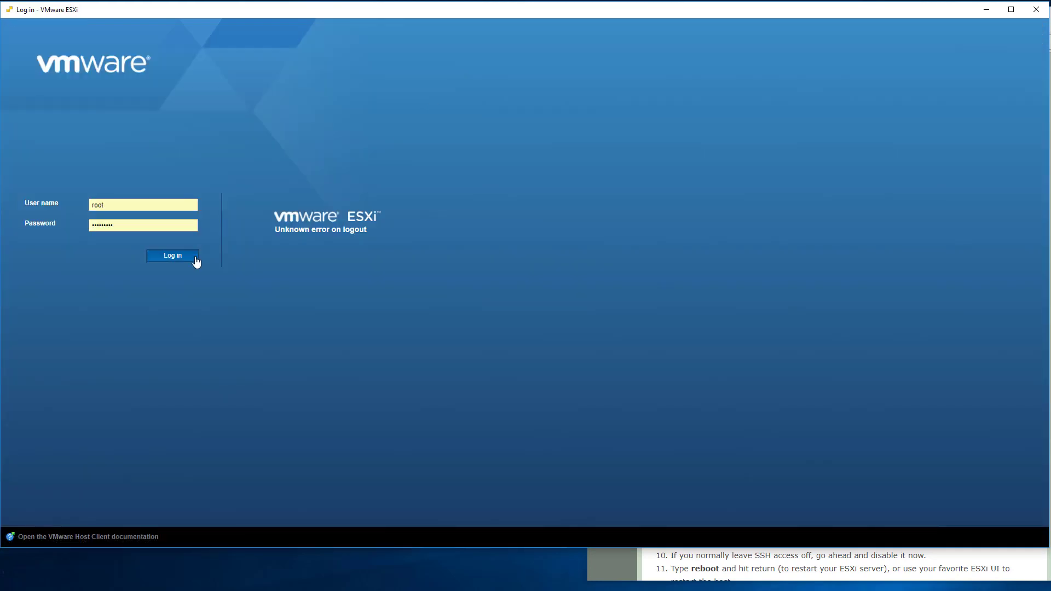
click(173, 256)
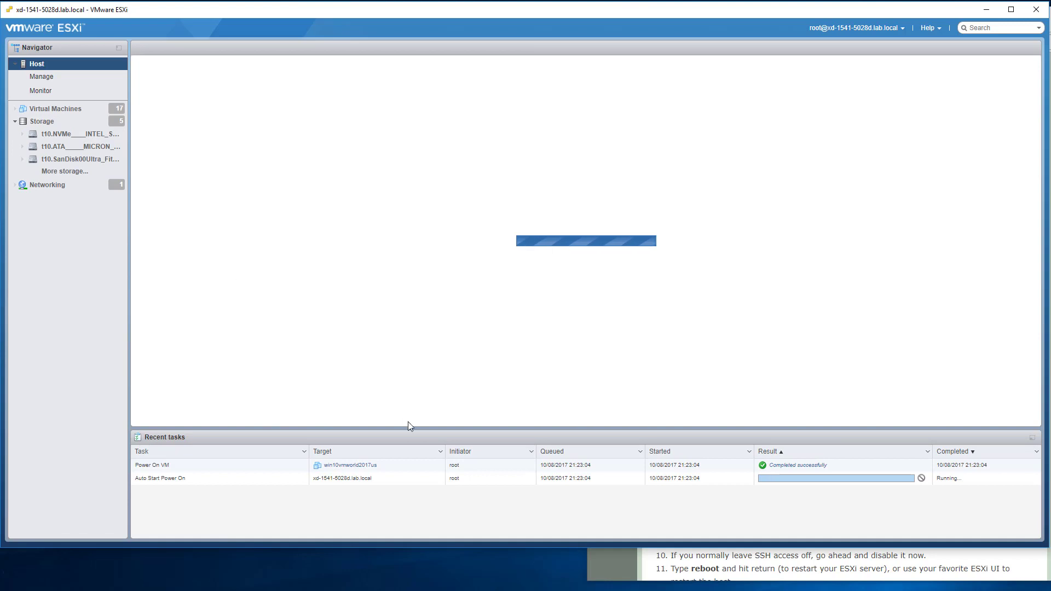
mouse_move(541, 572)
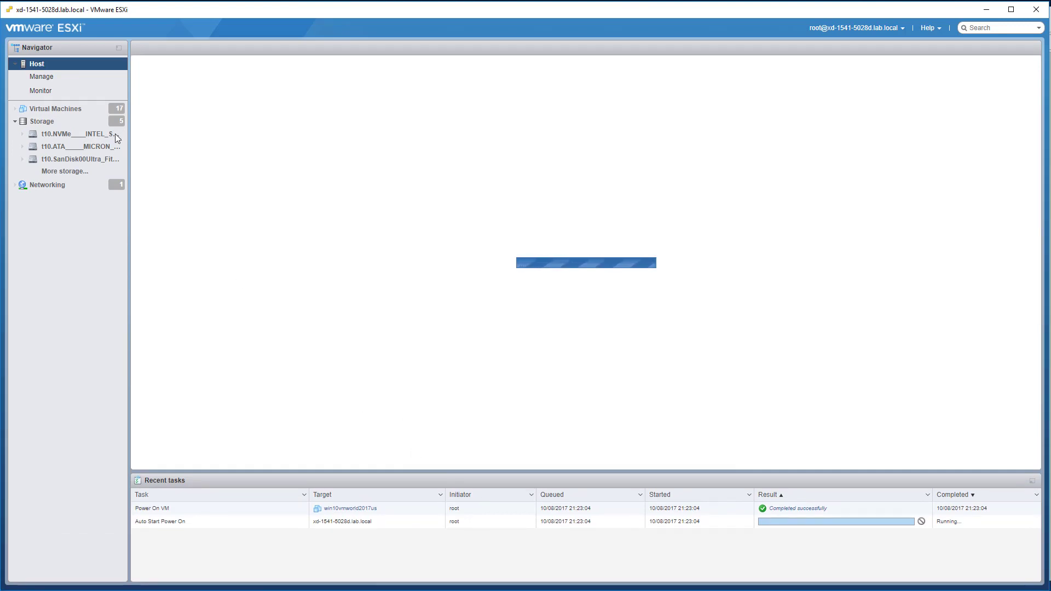
click(41, 77)
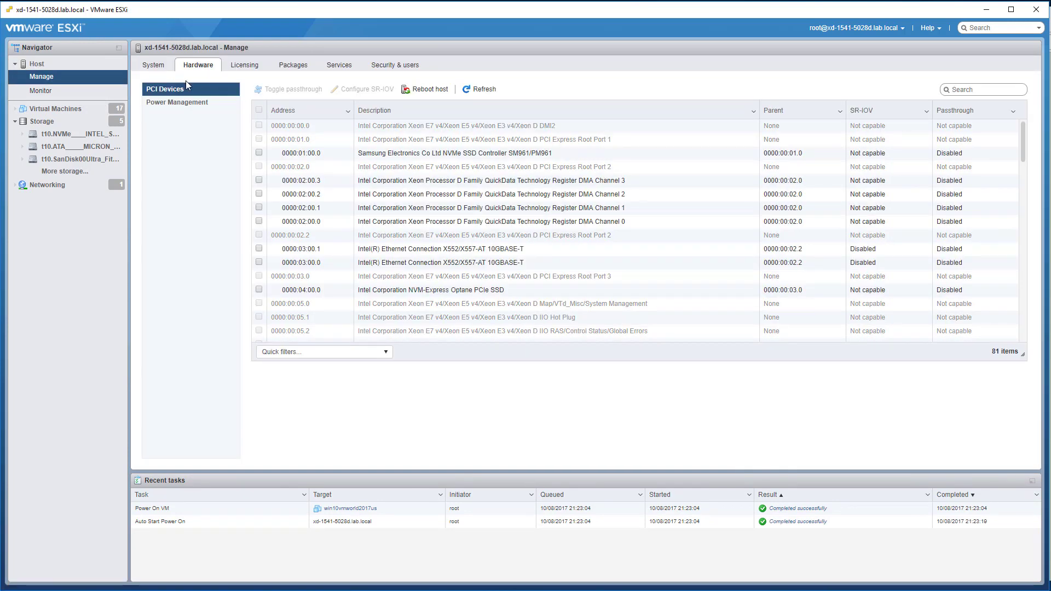
click(153, 64)
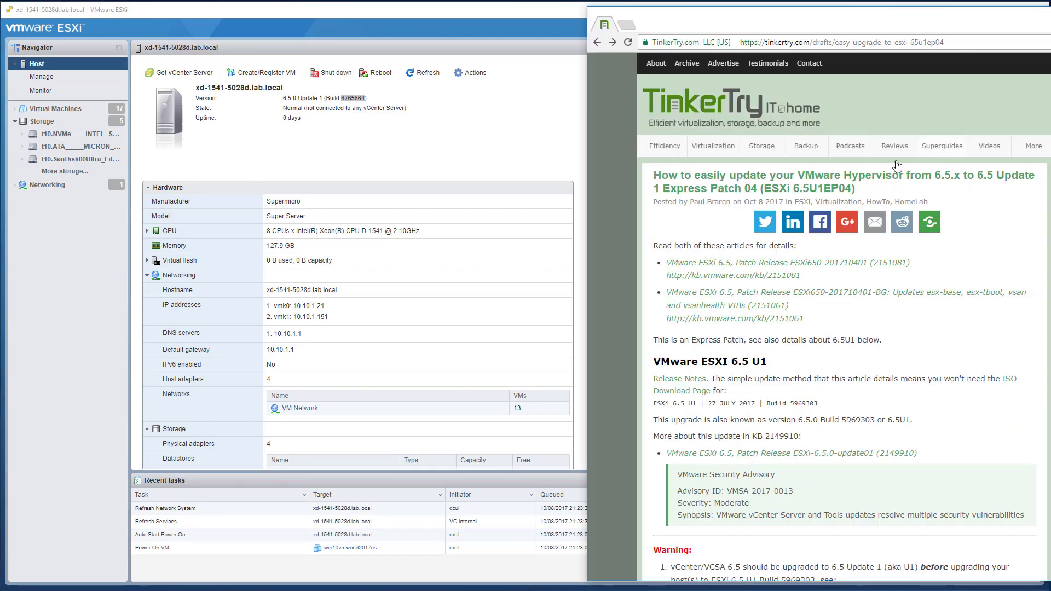
mouse_move(959, 254)
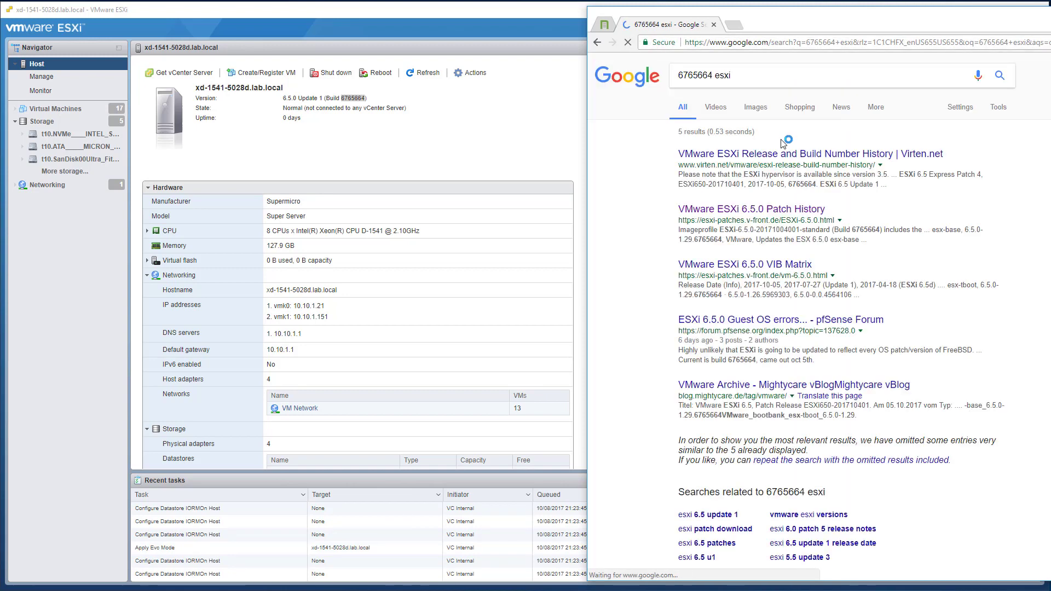
Check the Virten.net build history for 6765664, then return to the TinkerTry tab.
click(810, 154)
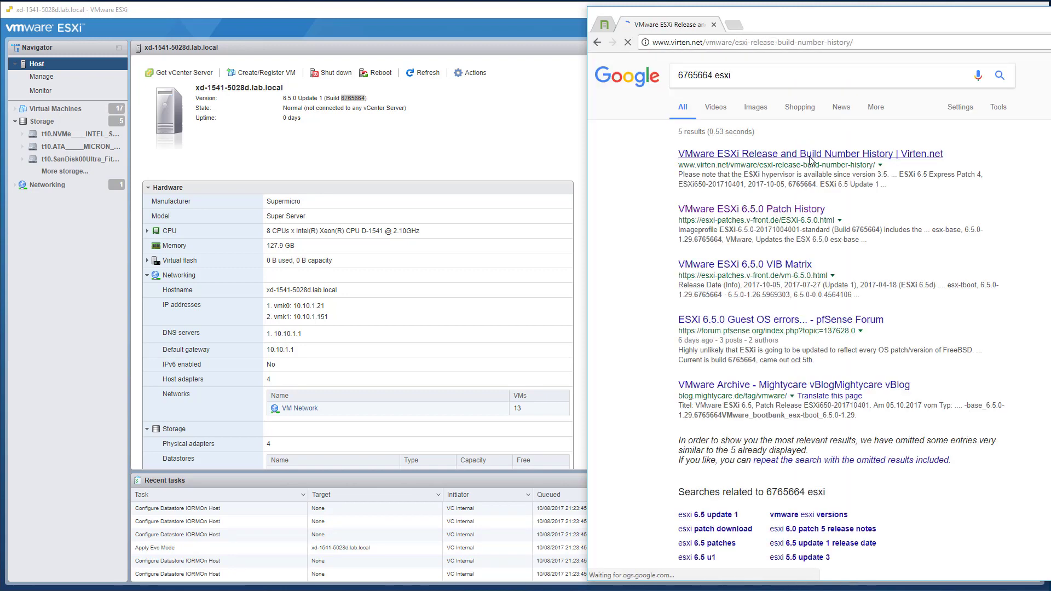
click(805, 153)
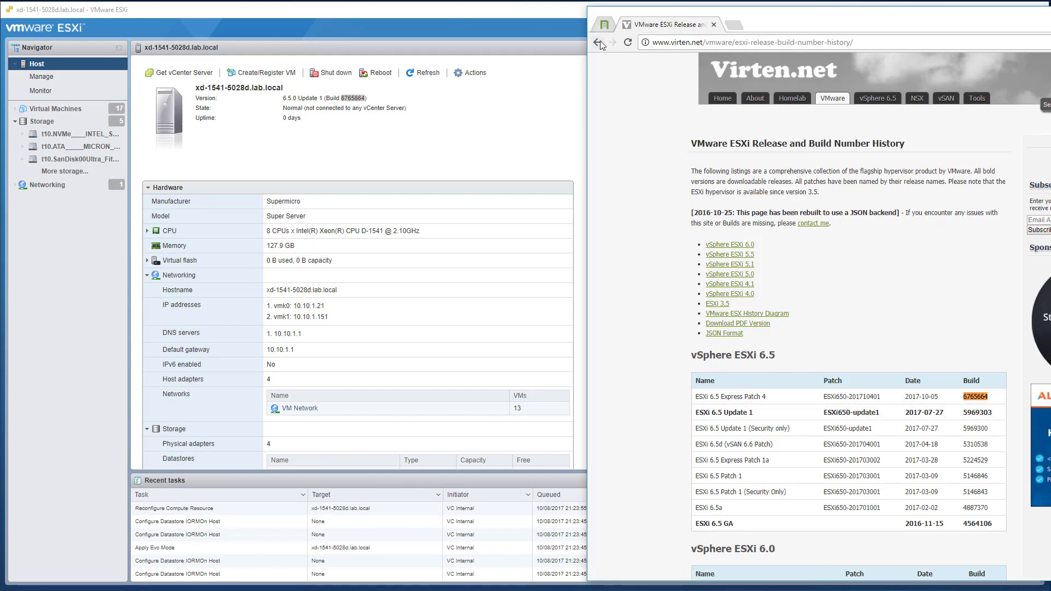
click(597, 42)
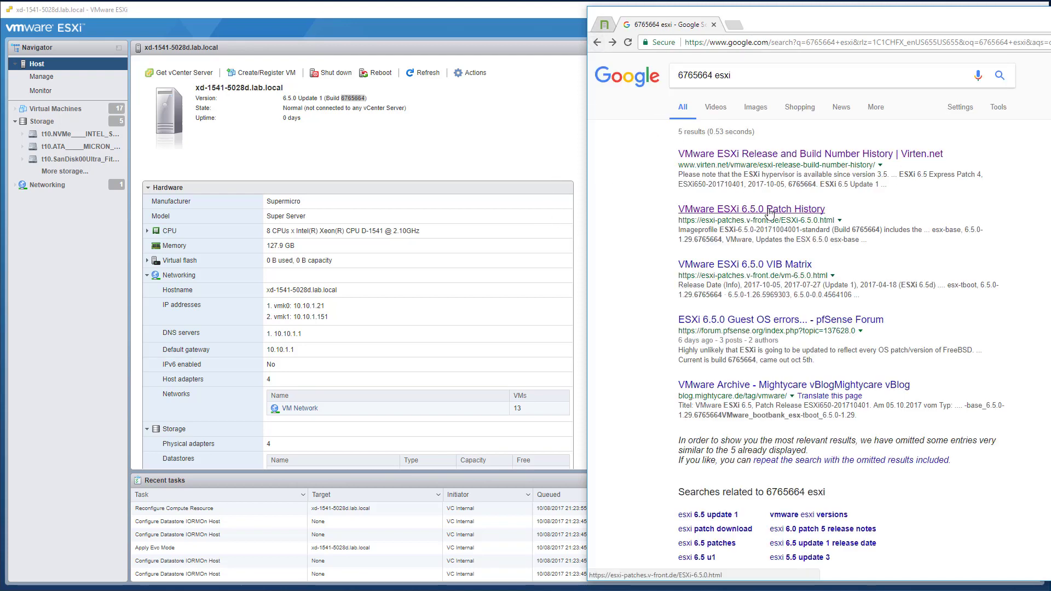
click(751, 209)
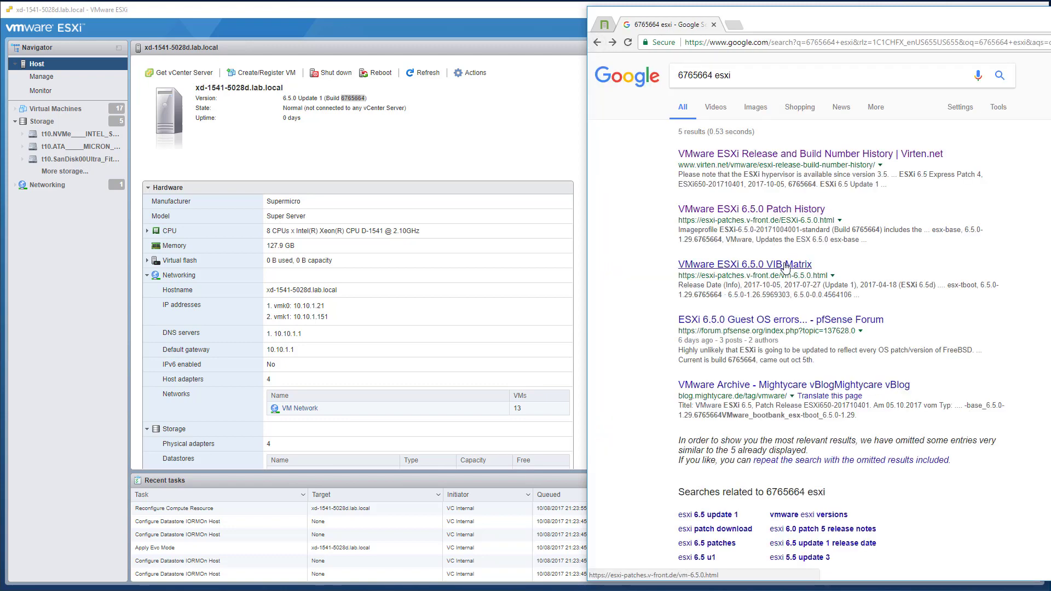
mouse_move(782, 191)
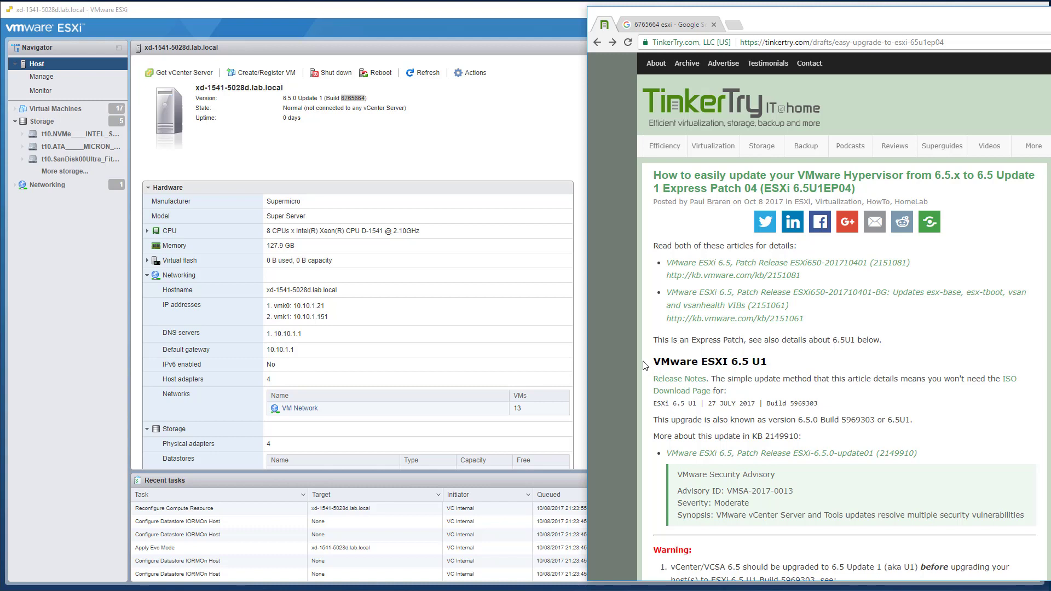
mouse_move(353, 140)
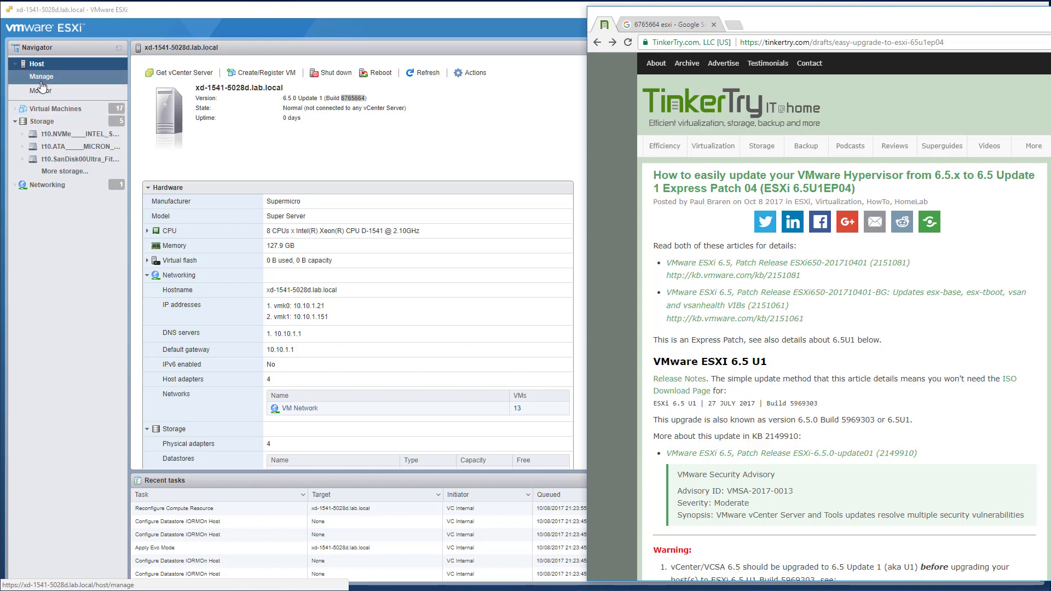
Review the physical NICs and datastores, then select the 00375GB_1541_NVMe_P4800XOptane datastore.
click(41, 76)
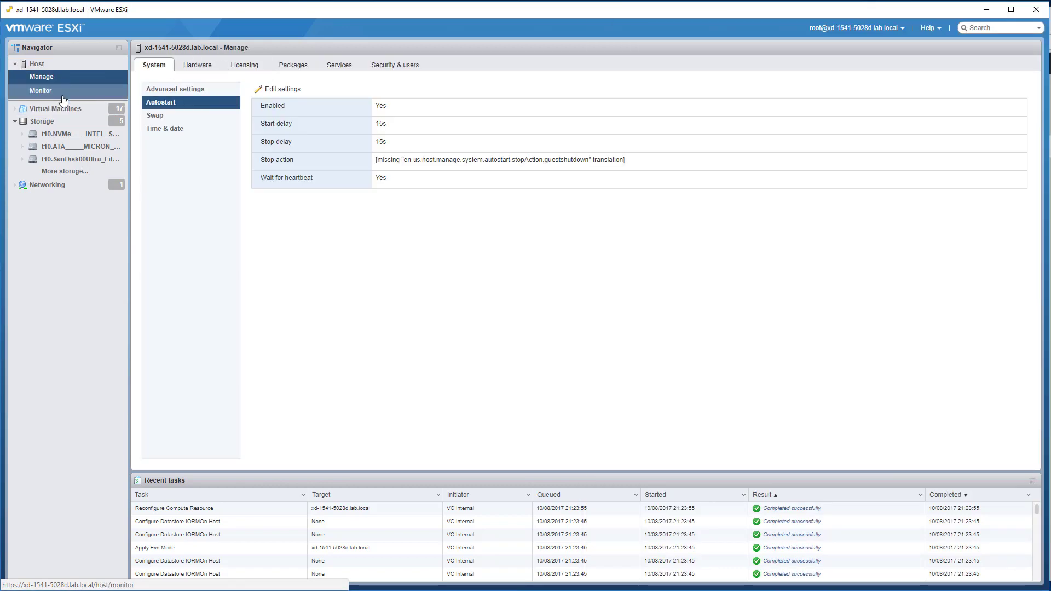
click(46, 184)
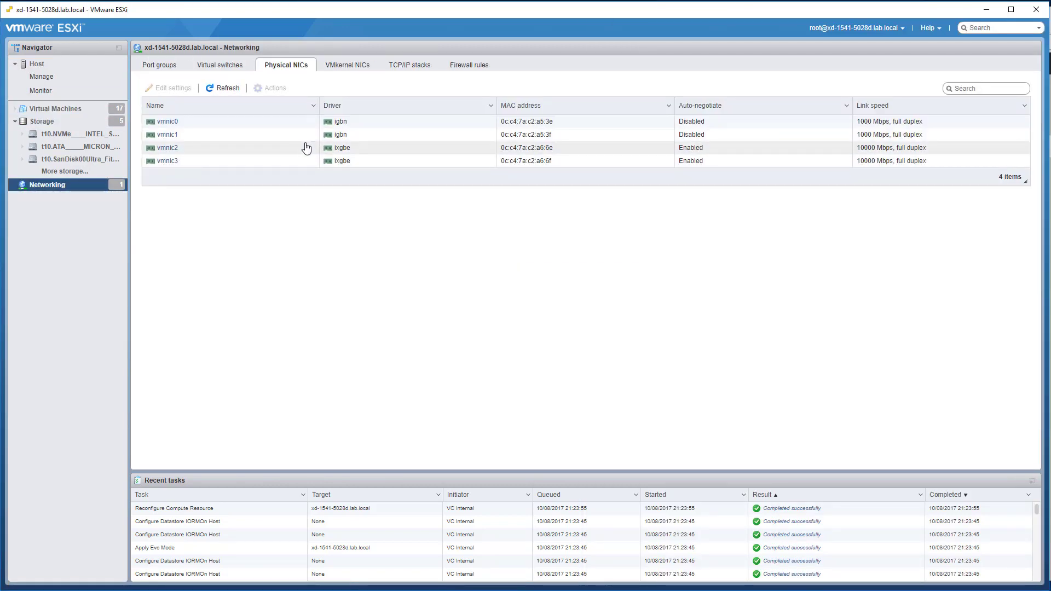
mouse_move(828, 212)
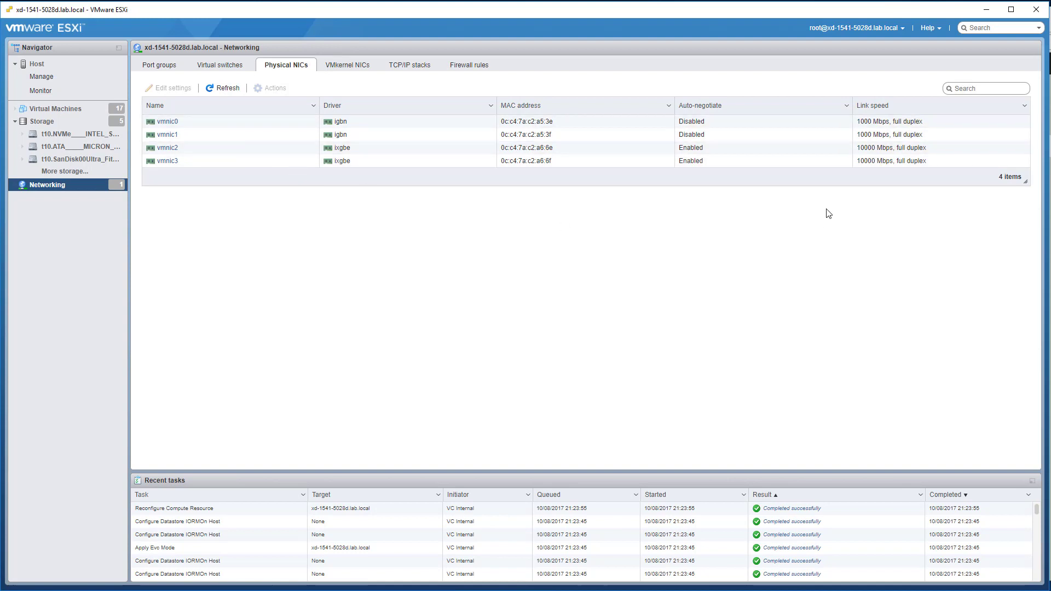
mouse_move(810, 188)
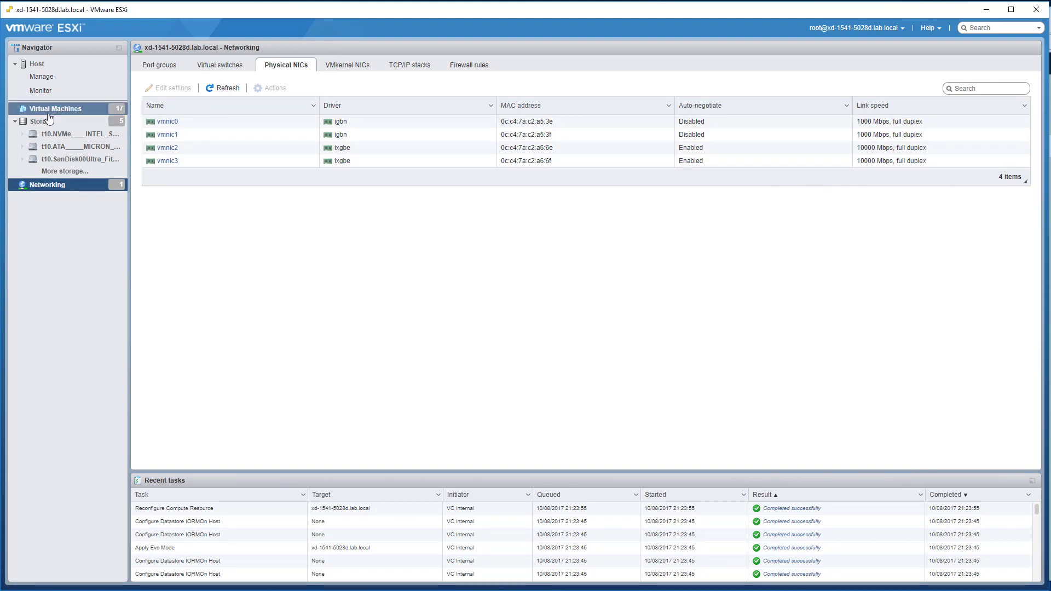
click(36, 121)
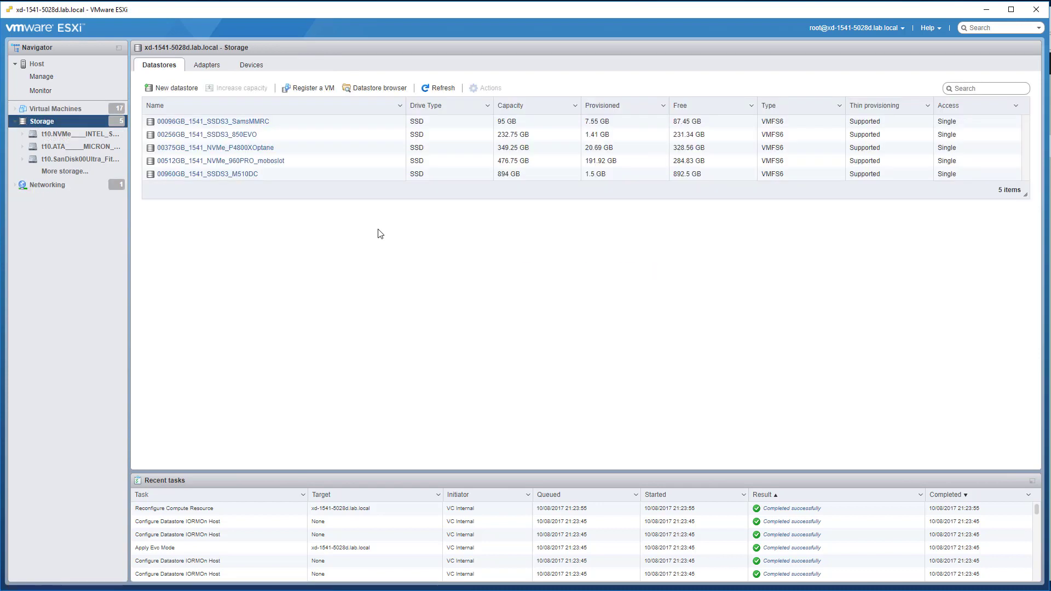
click(210, 147)
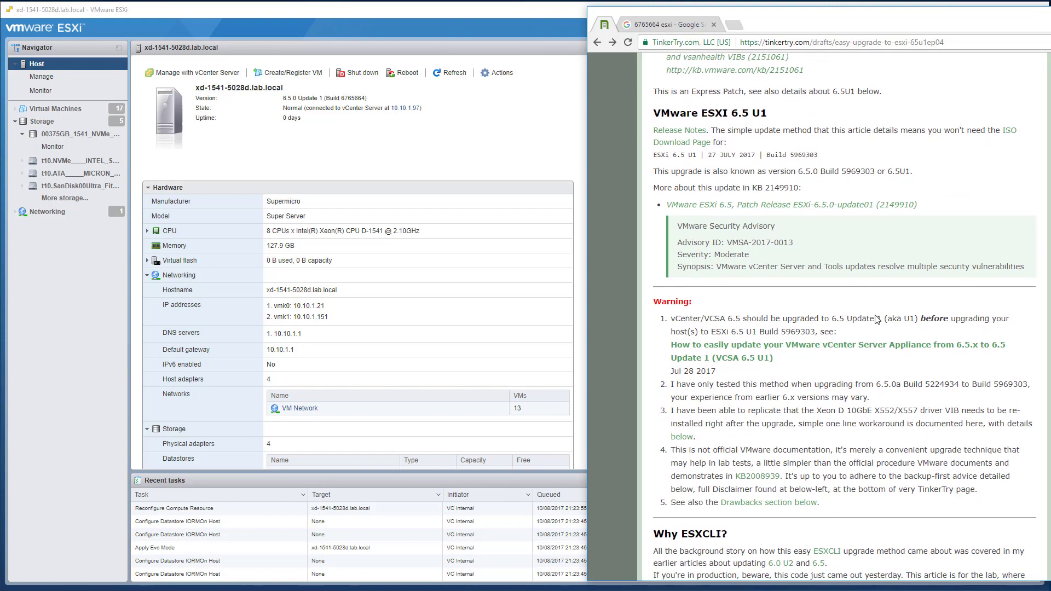
Scroll the TinkerTry article through the Upgrade section to the sample console output.
scroll(down, 3)
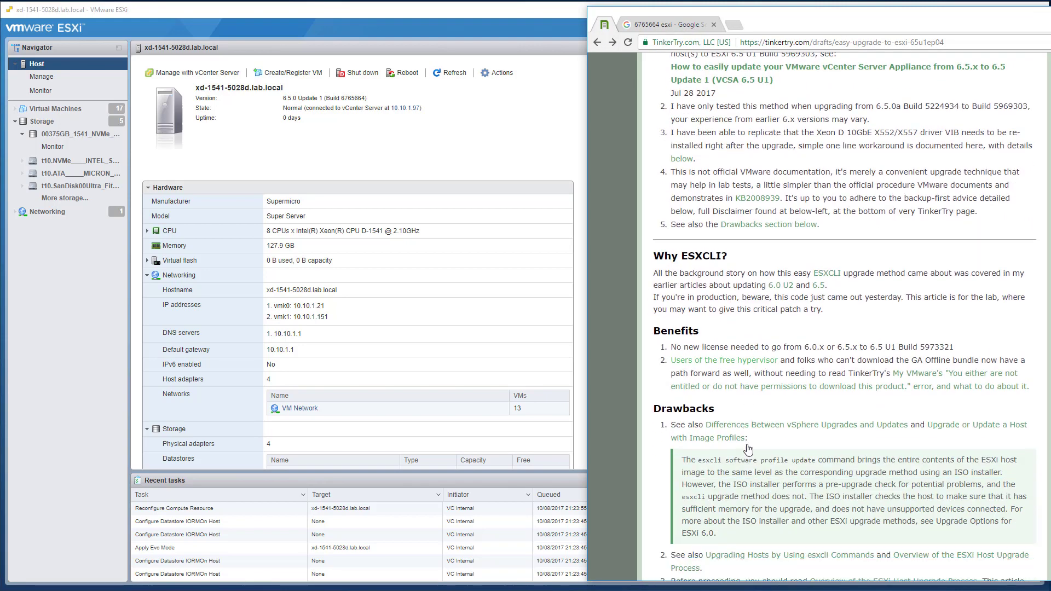
scroll(down, 3)
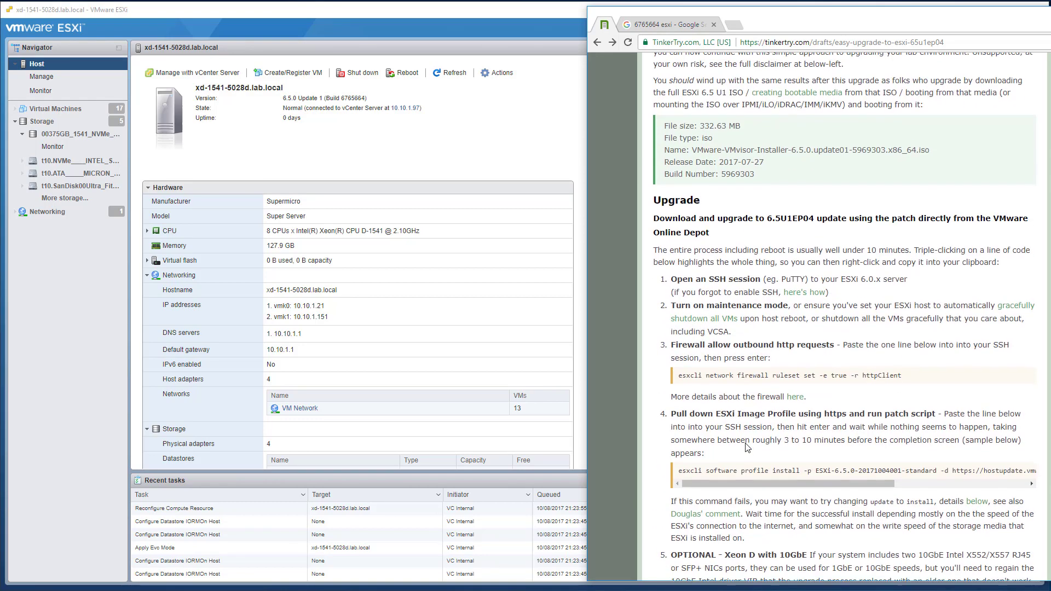
scroll(down, 3)
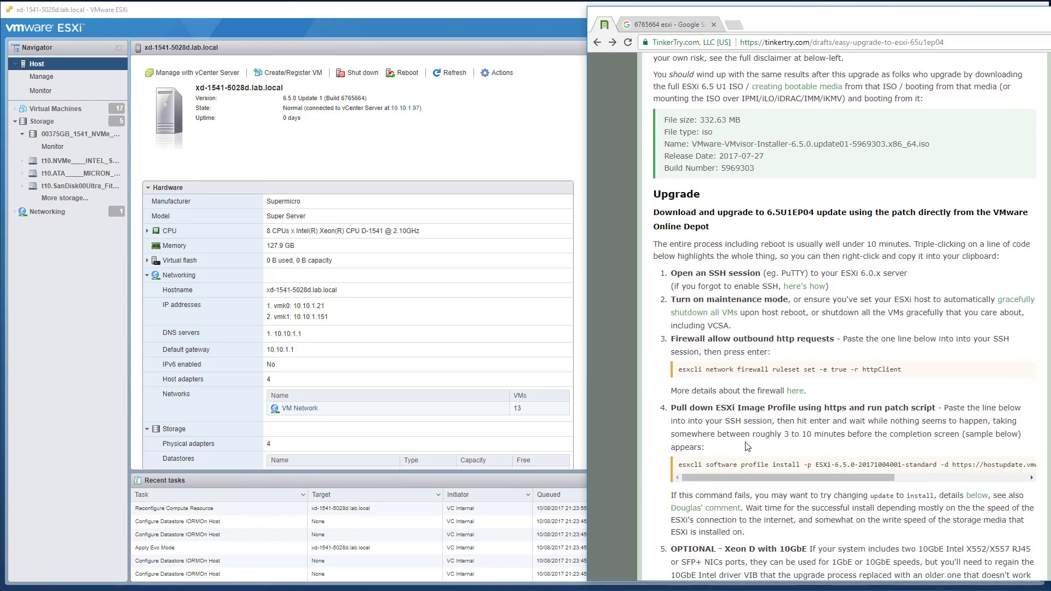
scroll(down, 3)
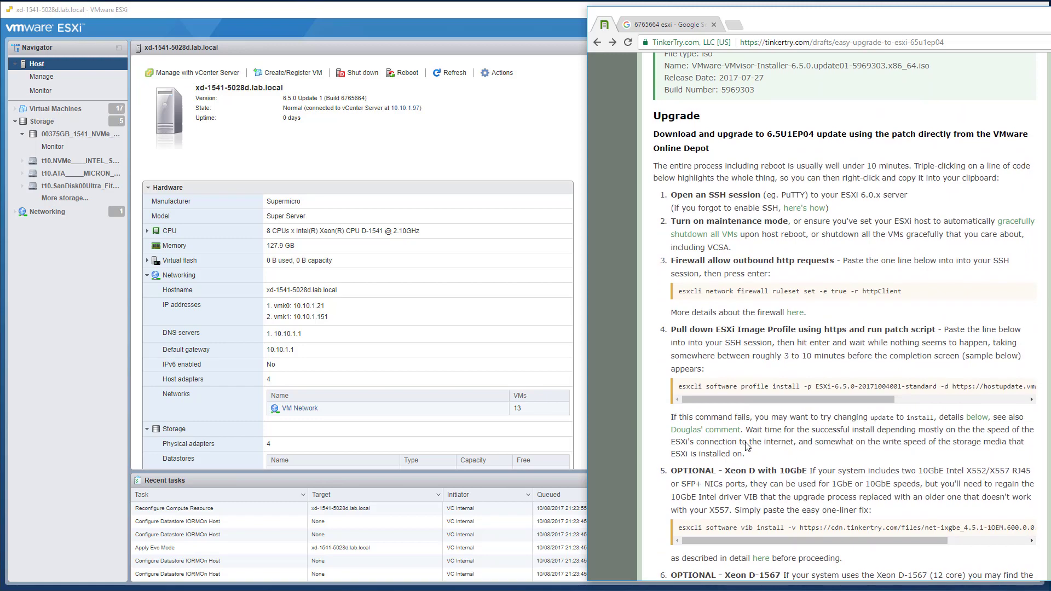
scroll(down, 3)
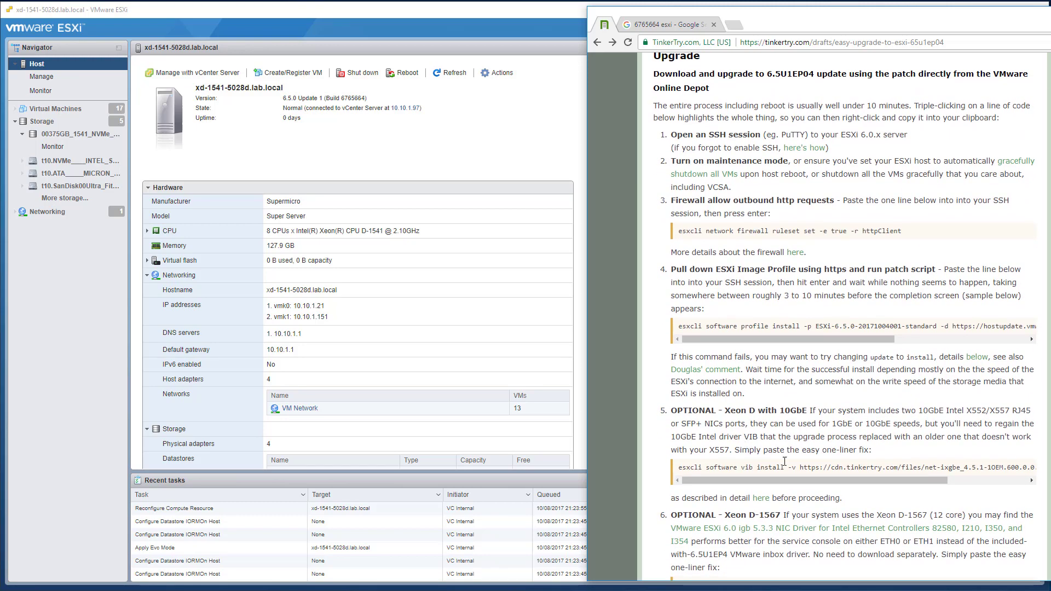
scroll(down, 3)
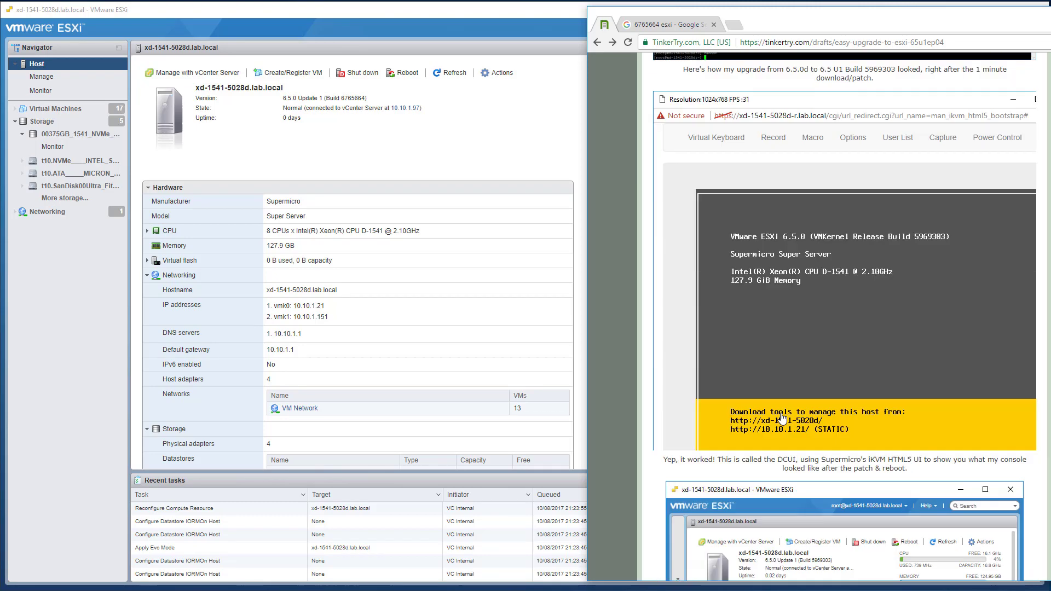
scroll(down, 3)
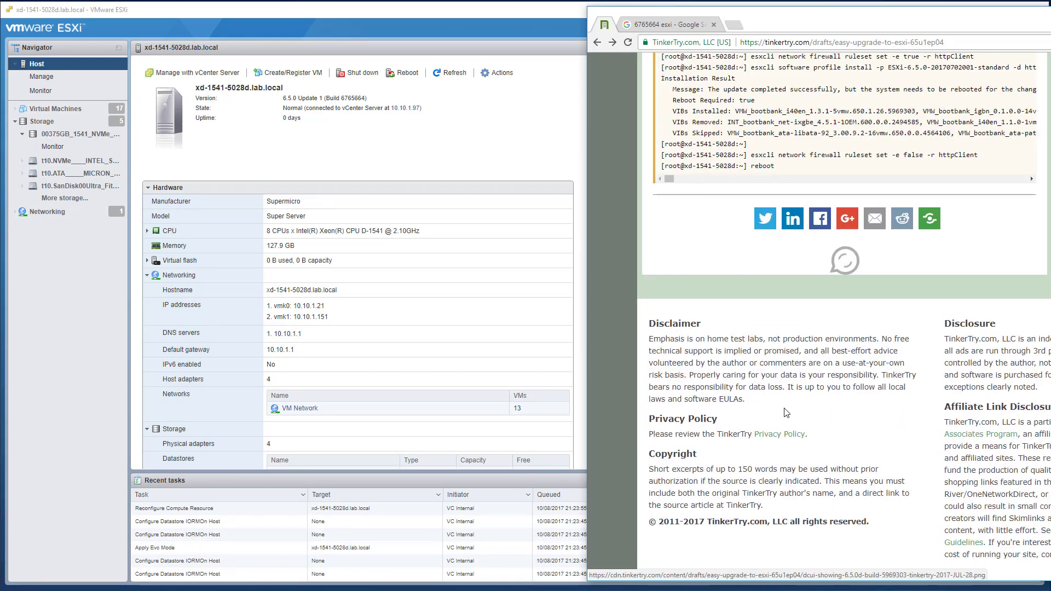